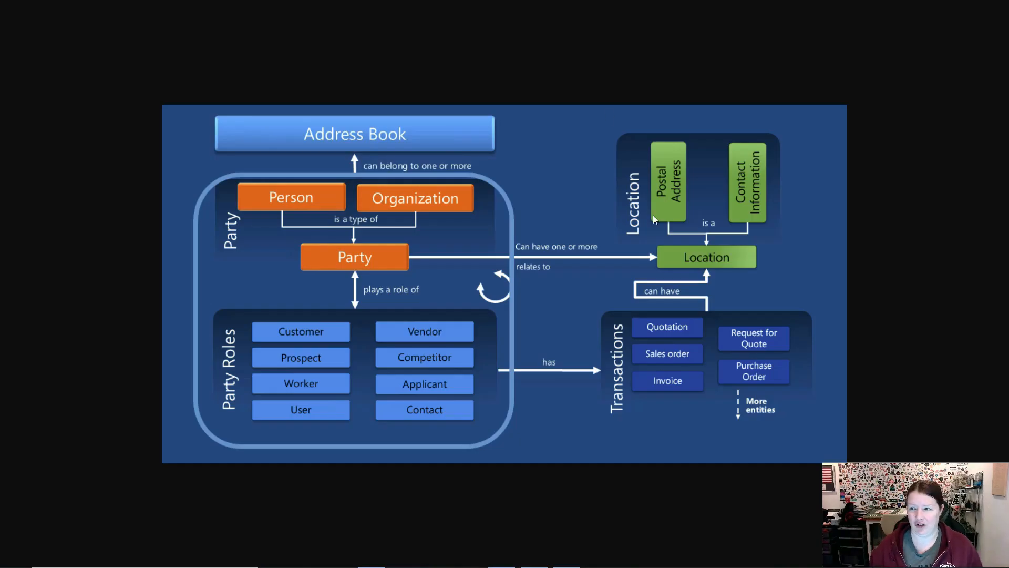
{"action": "mouse_move", "coordinate": [323, 155]}
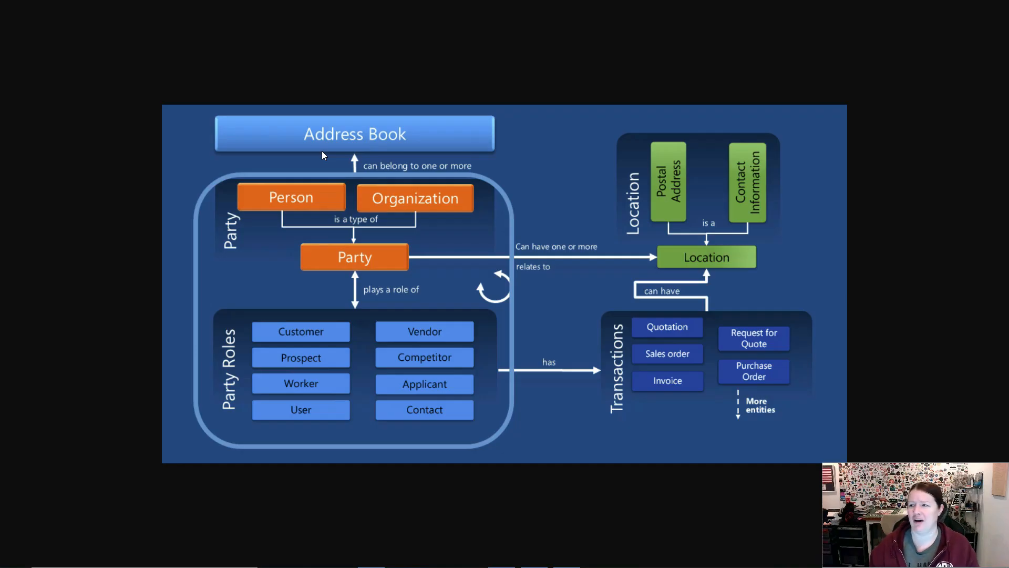
{"action": "mouse_move", "coordinate": [356, 291]}
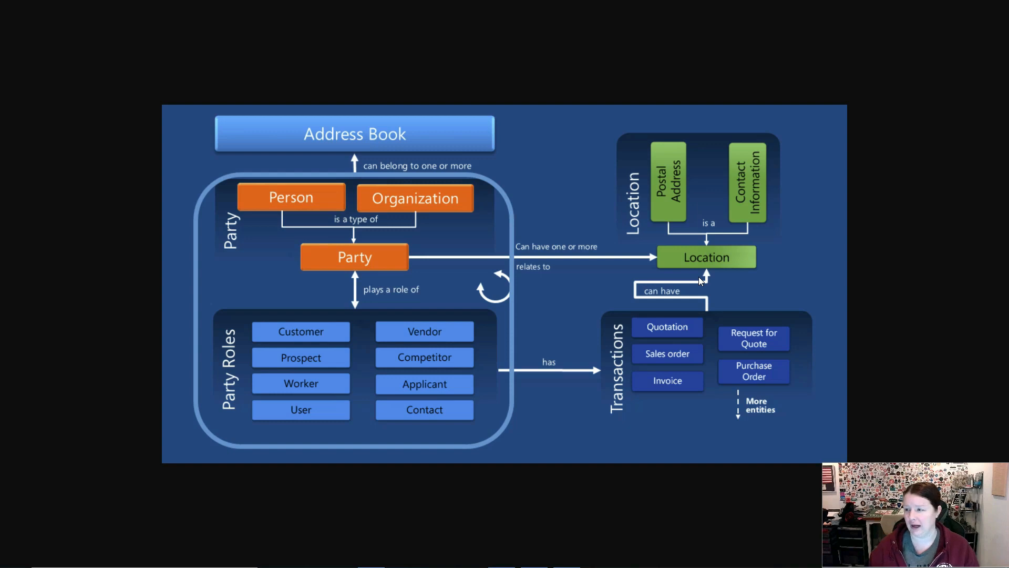
{"action": "mouse_move", "coordinate": [723, 417]}
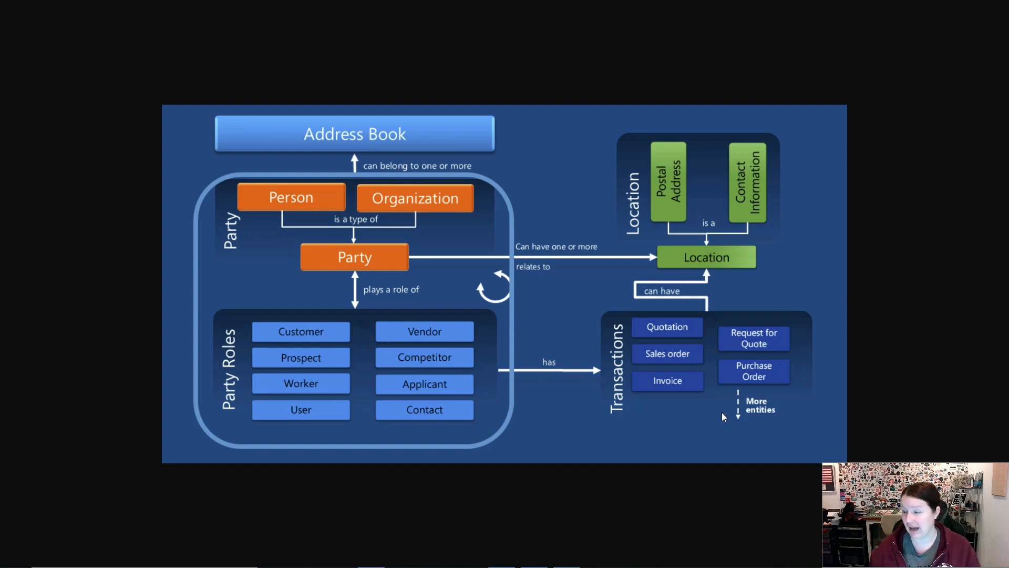
{"action": "mouse_move", "coordinate": [722, 420]}
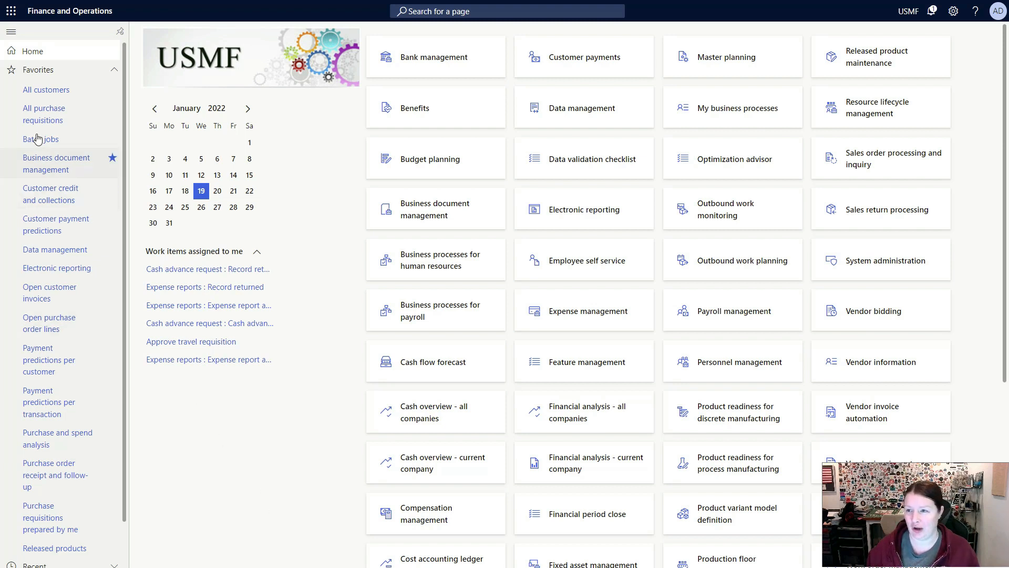
Expand Modules and choose Organization administration to list its Global address book pages.
{"action": "left_click", "coordinate": [47, 129]}
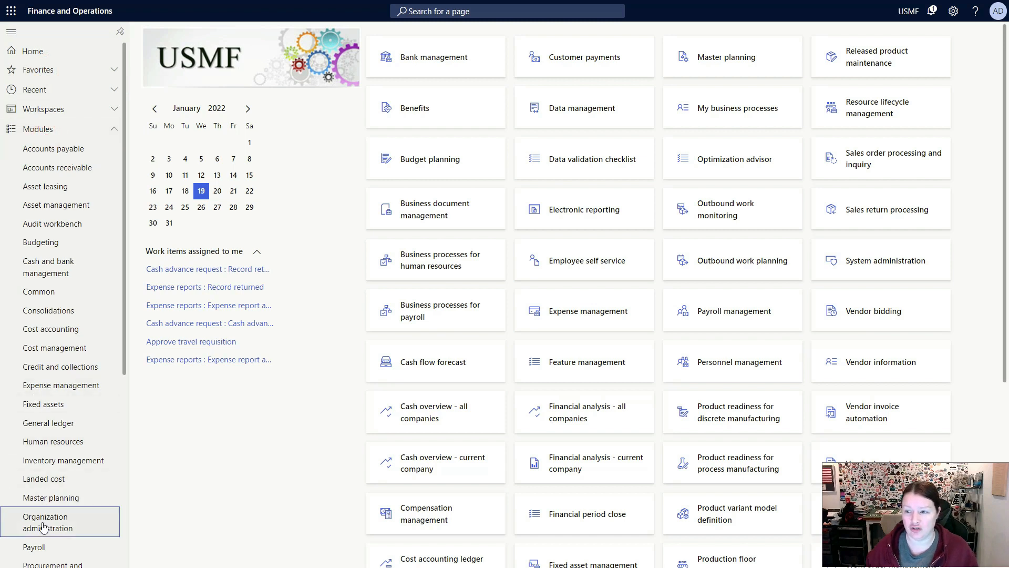
{"action": "left_click", "coordinate": [42, 533]}
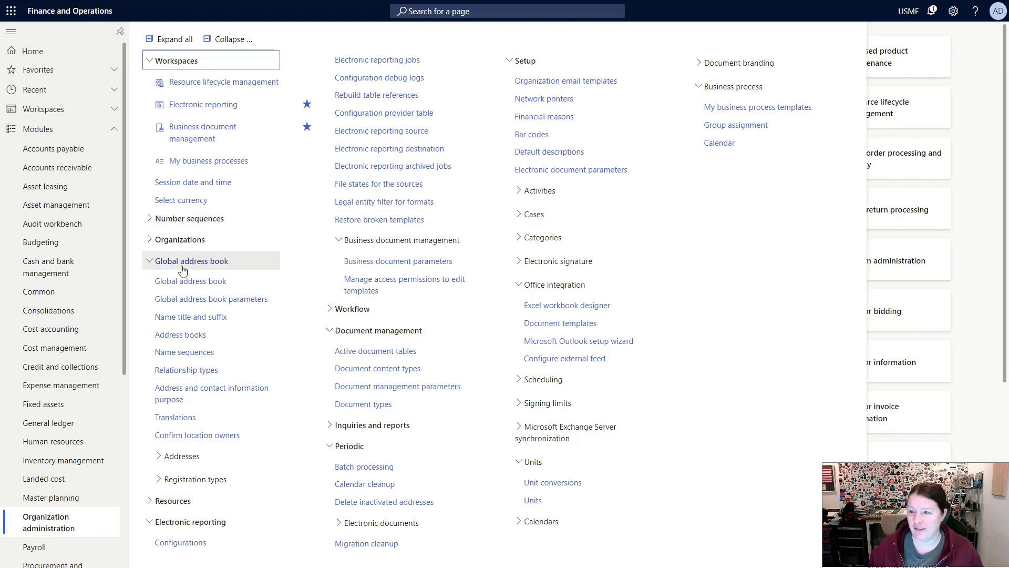
{"action": "mouse_move", "coordinate": [161, 269]}
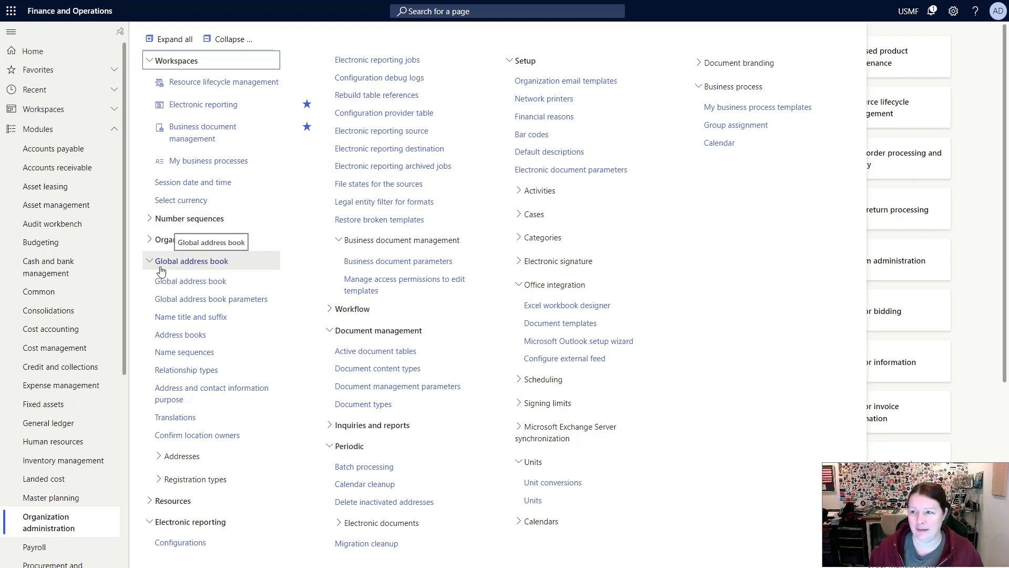
{"action": "mouse_move", "coordinate": [225, 271]}
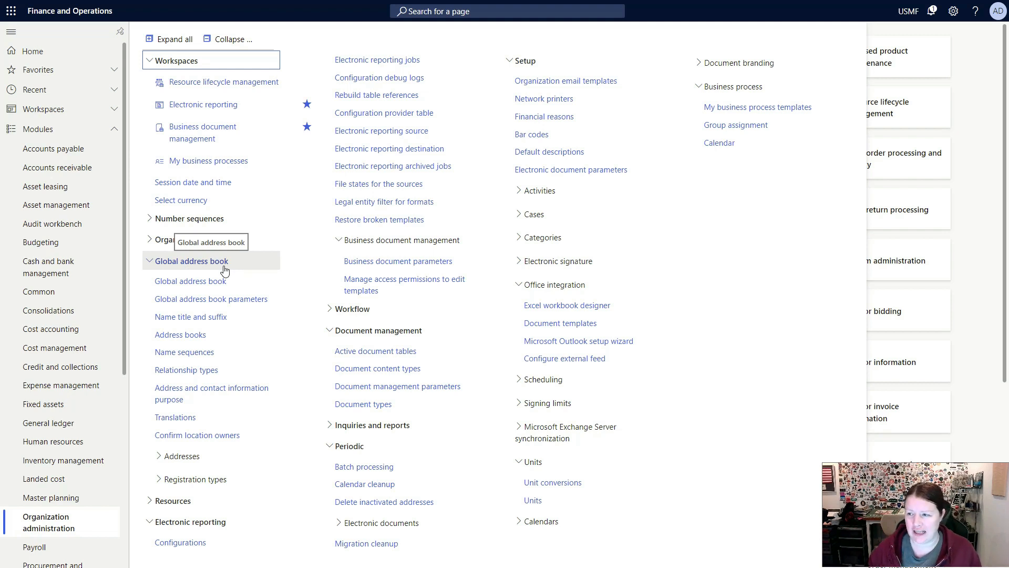
{"action": "mouse_move", "coordinate": [190, 287]}
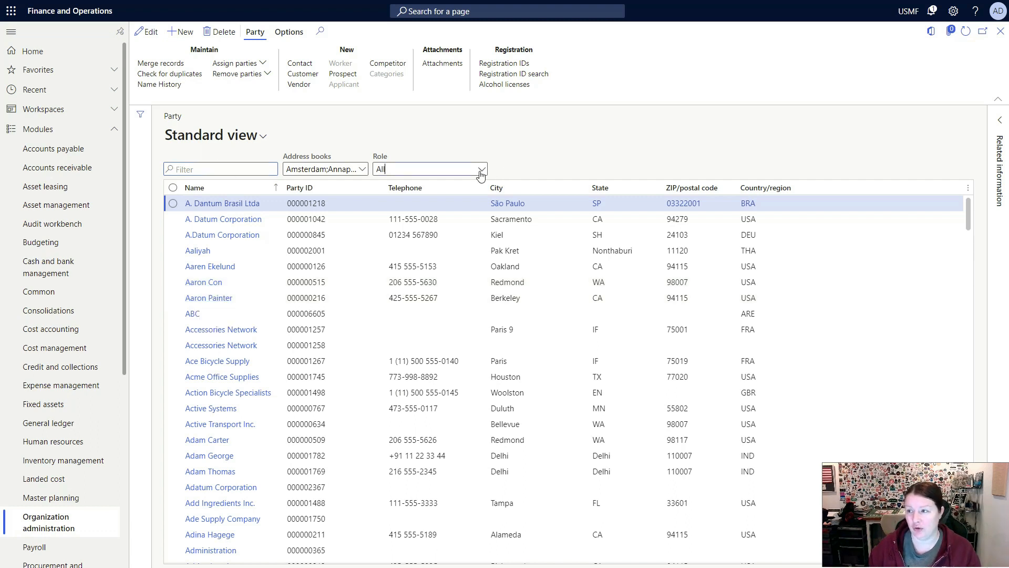
Filter the Global address book party list from All to the Vendors role.
{"action": "left_click", "coordinate": [481, 169]}
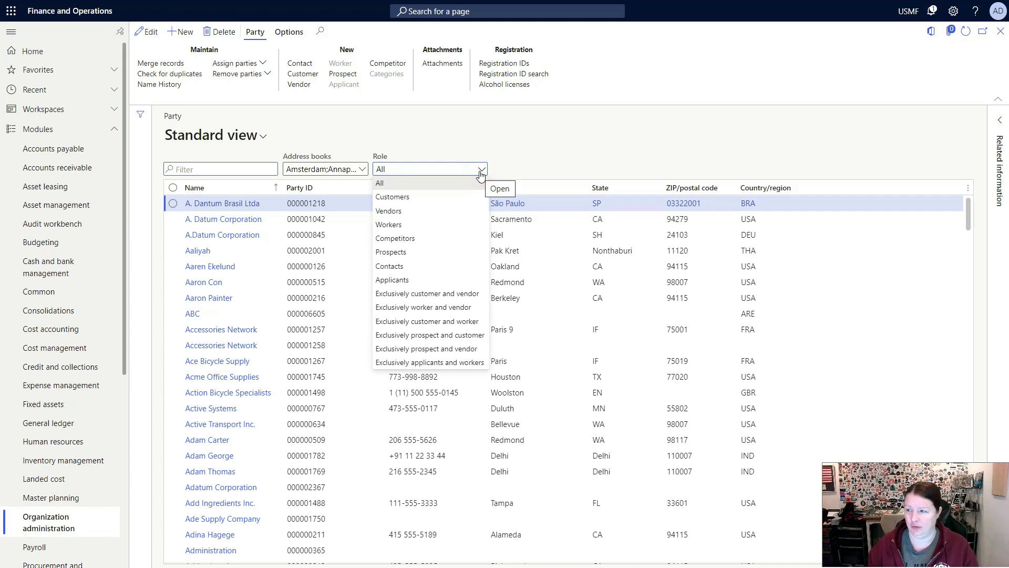
{"action": "left_click", "coordinate": [388, 211]}
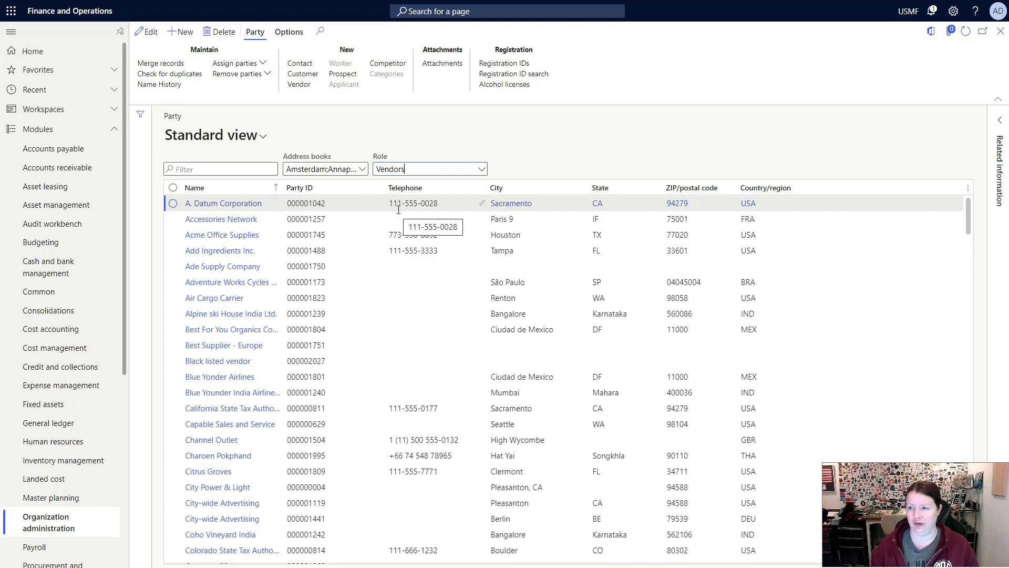
{"action": "mouse_move", "coordinate": [230, 270]}
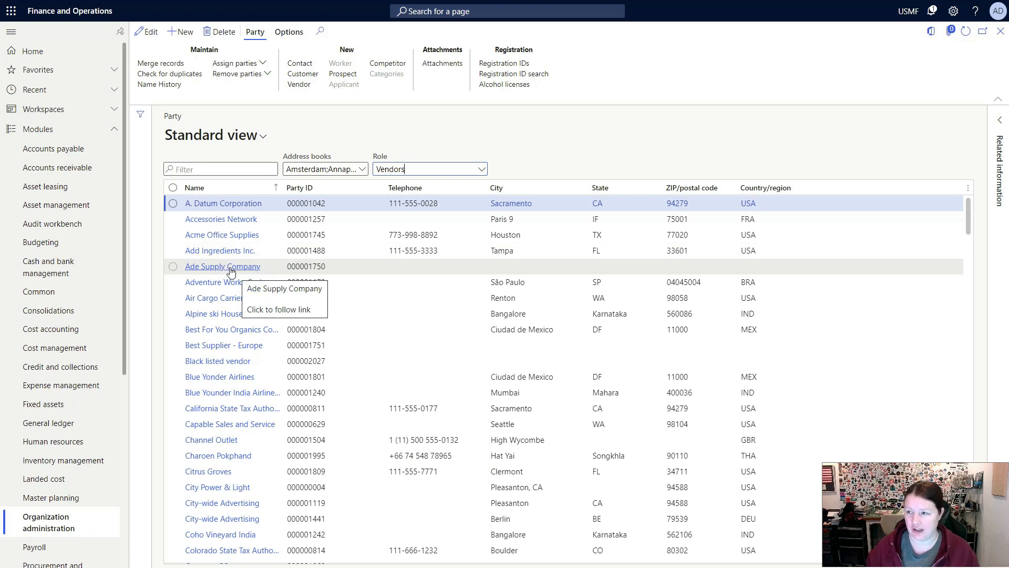
Open Ade Supply Company's party record and review its empty contacts, relationships, and usmf Vendor role.
{"action": "left_click", "coordinate": [172, 266]}
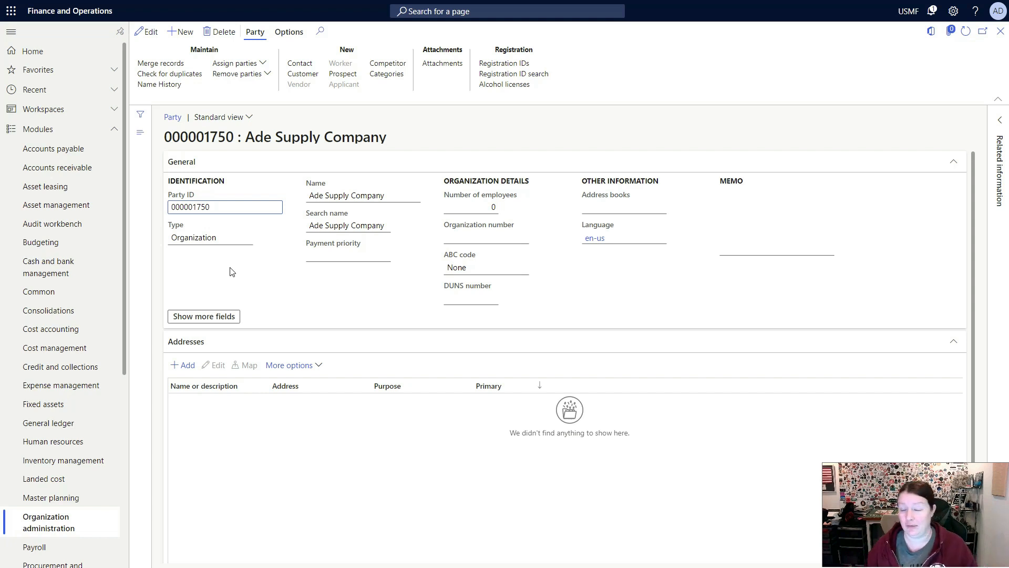
{"action": "mouse_move", "coordinate": [297, 285]}
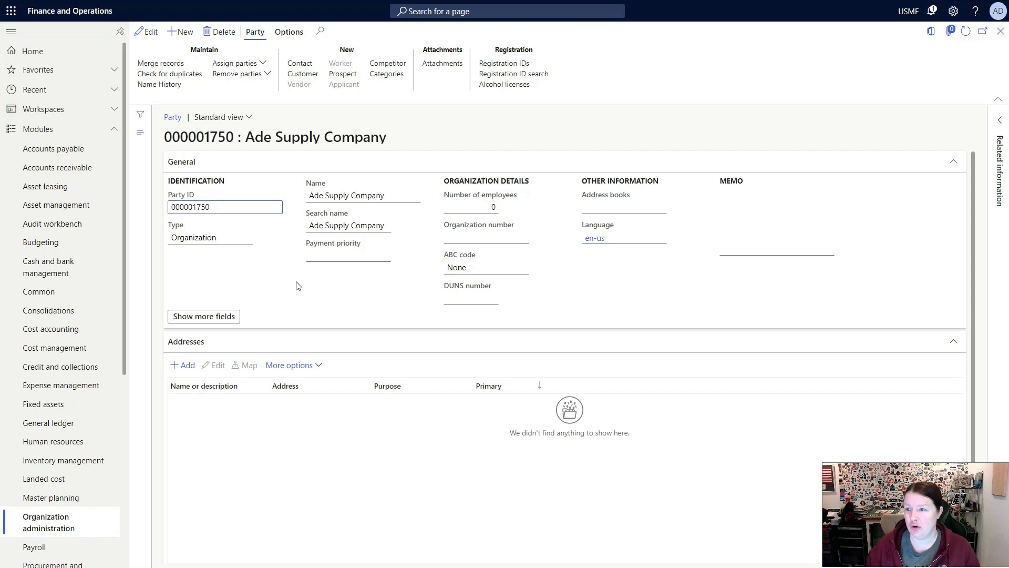
{"action": "mouse_move", "coordinate": [449, 322]}
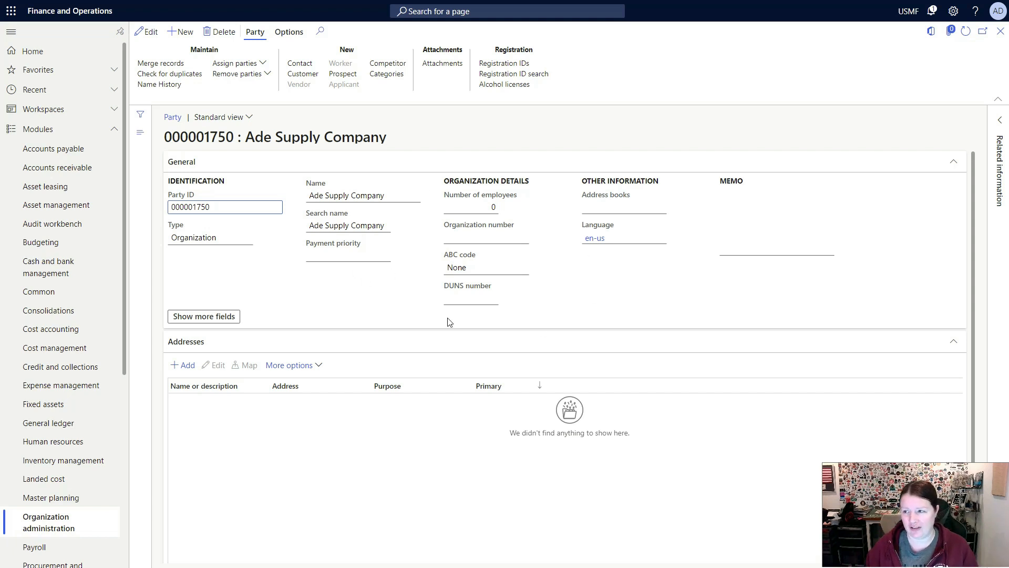
{"action": "scroll", "scroll_direction": "down", "scroll_amount": 3}
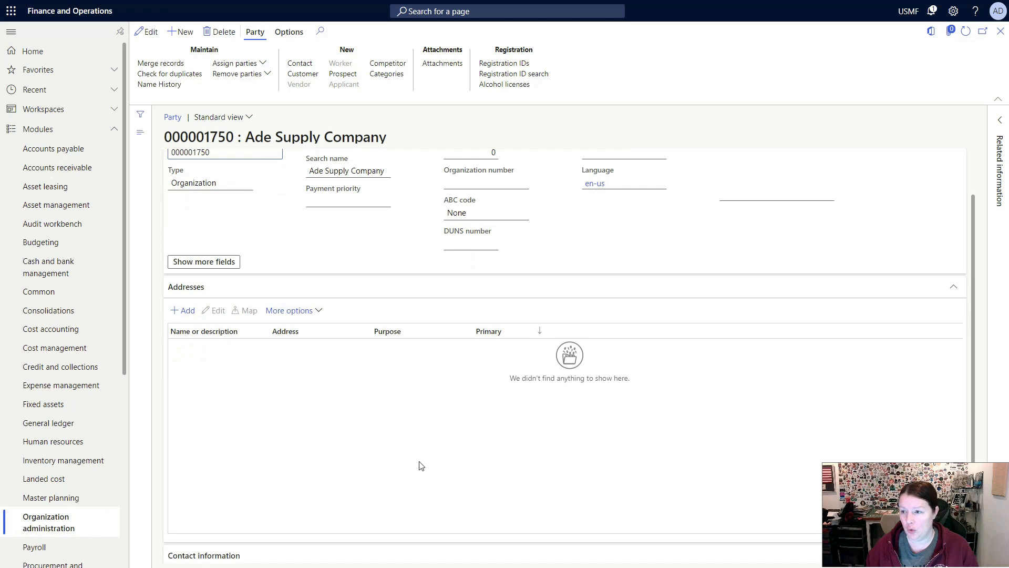
{"action": "scroll", "scroll_direction": "down", "scroll_amount": 3}
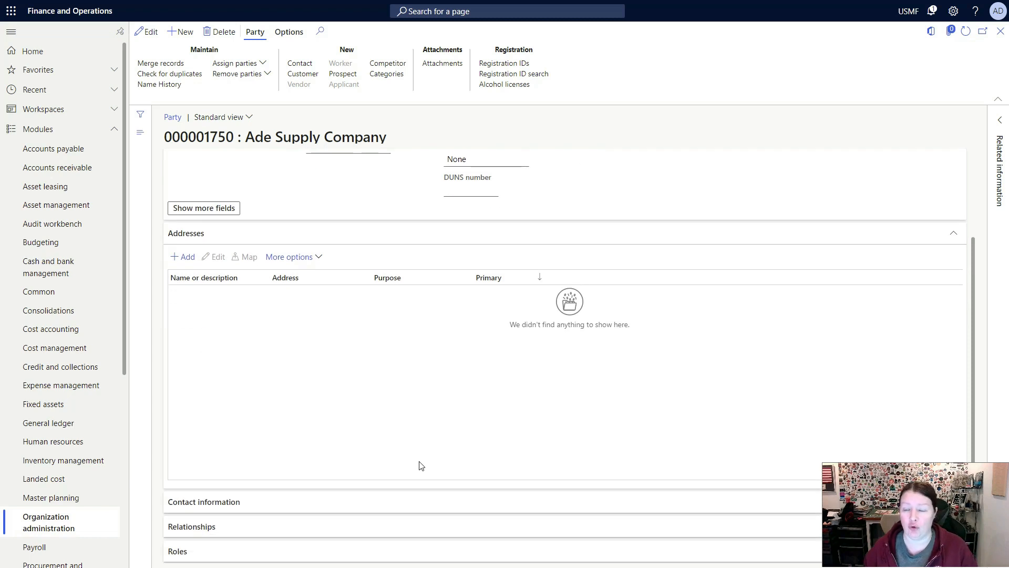
{"action": "mouse_move", "coordinate": [255, 511]}
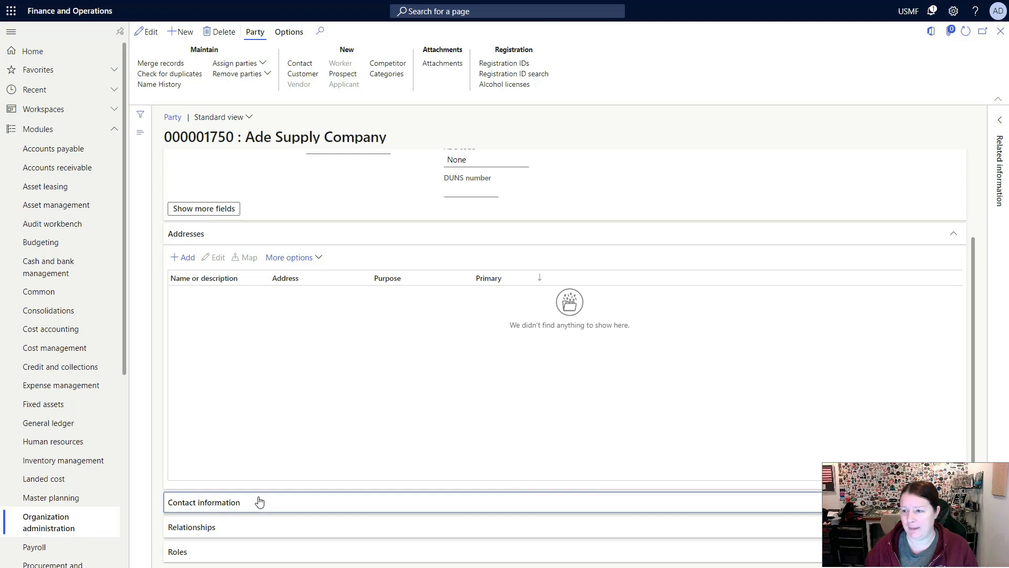
{"action": "left_click", "coordinate": [204, 502]}
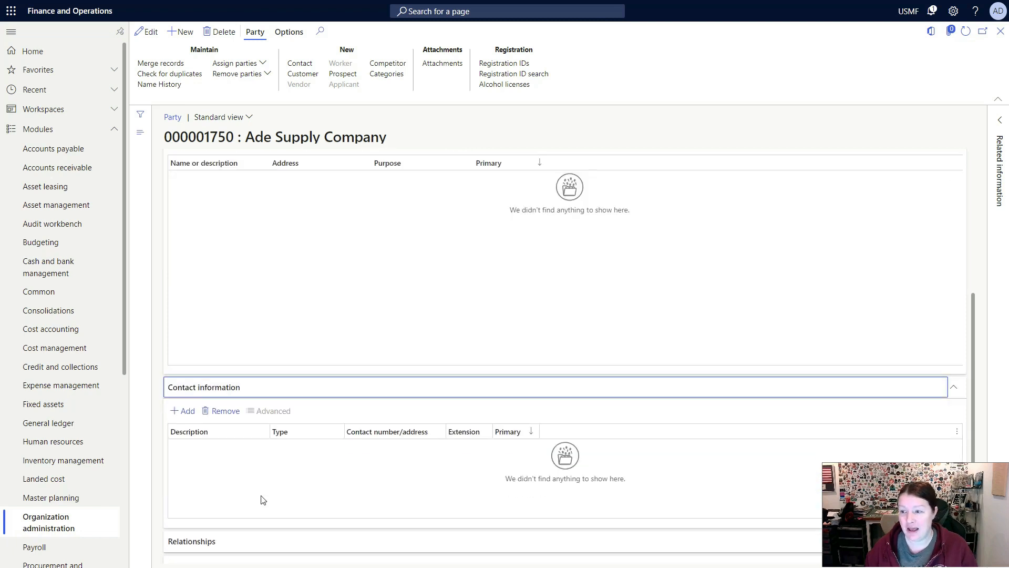
{"action": "scroll", "scroll_direction": "down", "scroll_amount": 3}
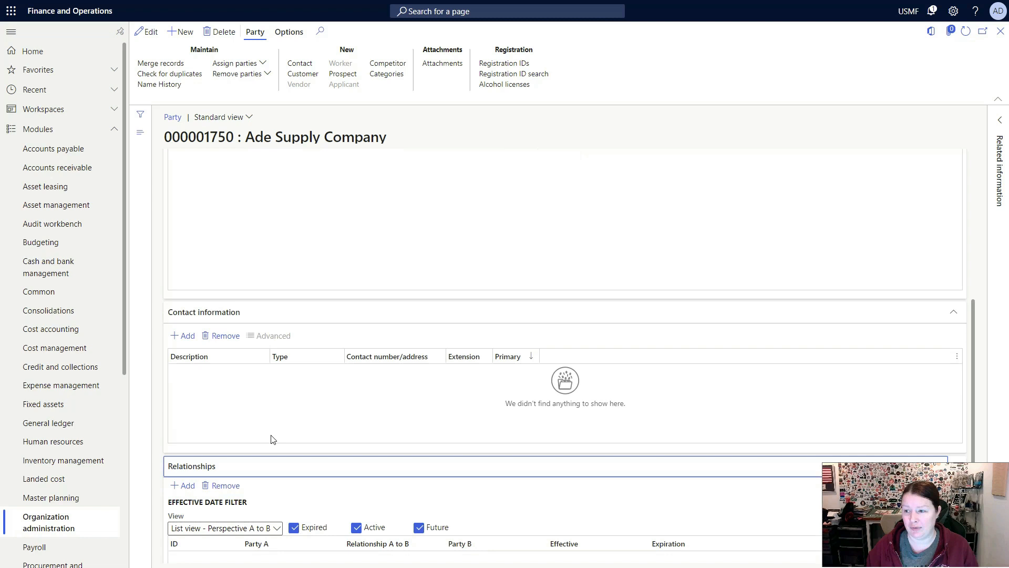
{"action": "scroll", "scroll_direction": "down", "scroll_amount": 3}
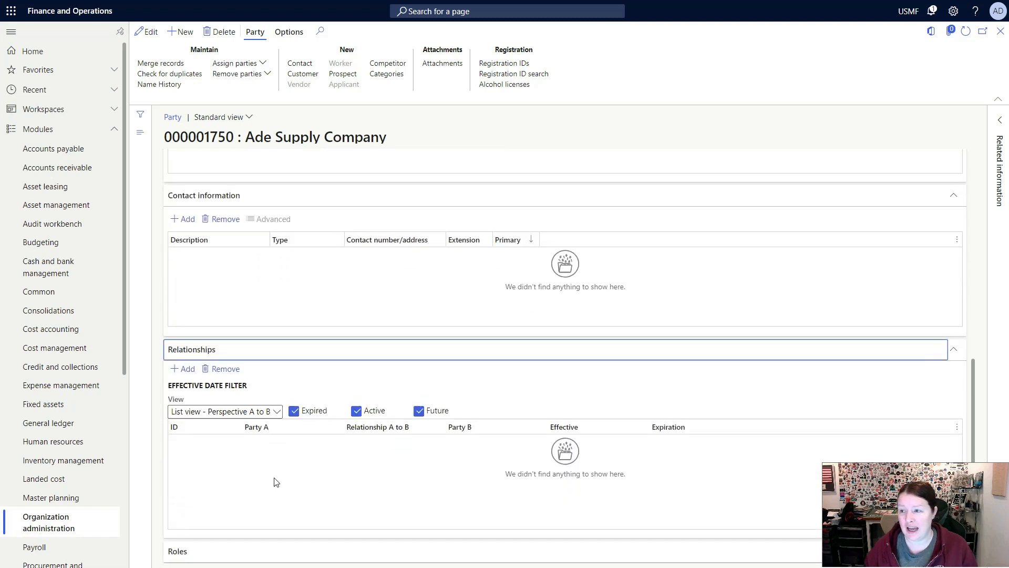
{"action": "mouse_move", "coordinate": [362, 481]}
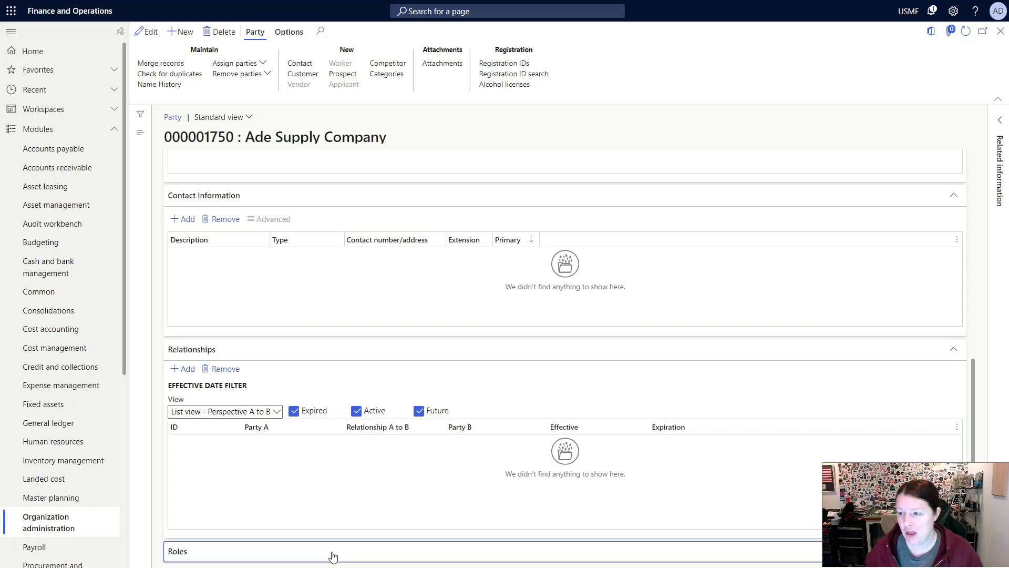
{"action": "scroll", "scroll_direction": "down", "scroll_amount": 3}
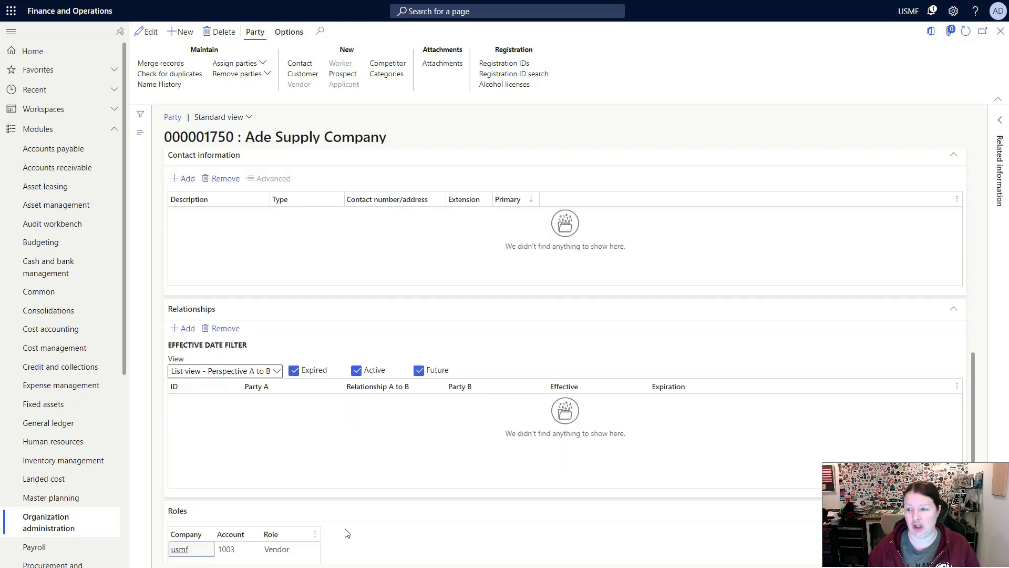
{"action": "scroll", "scroll_direction": "down", "scroll_amount": 3}
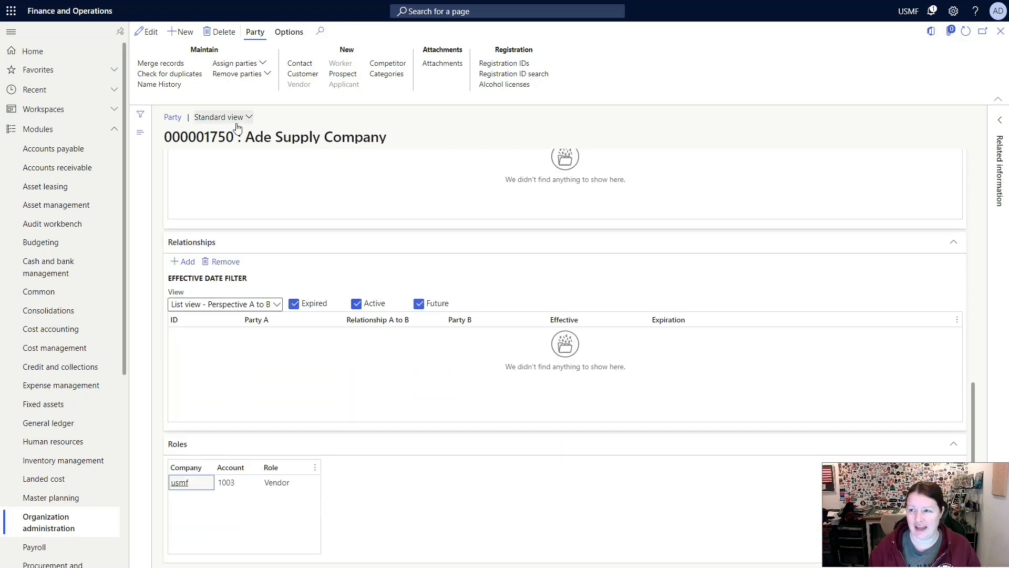
{"action": "mouse_move", "coordinate": [177, 498]}
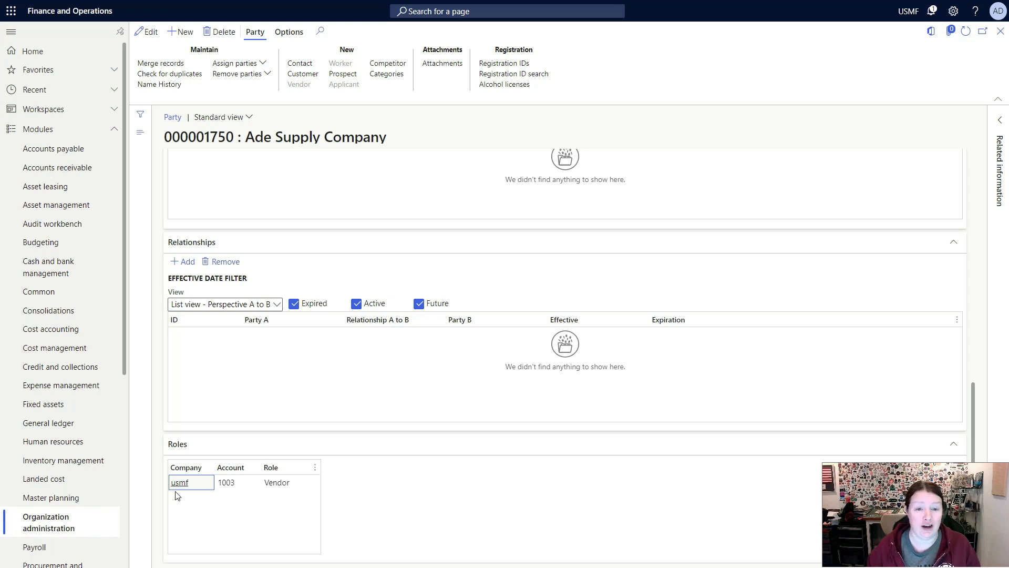
{"action": "mouse_move", "coordinate": [243, 495]}
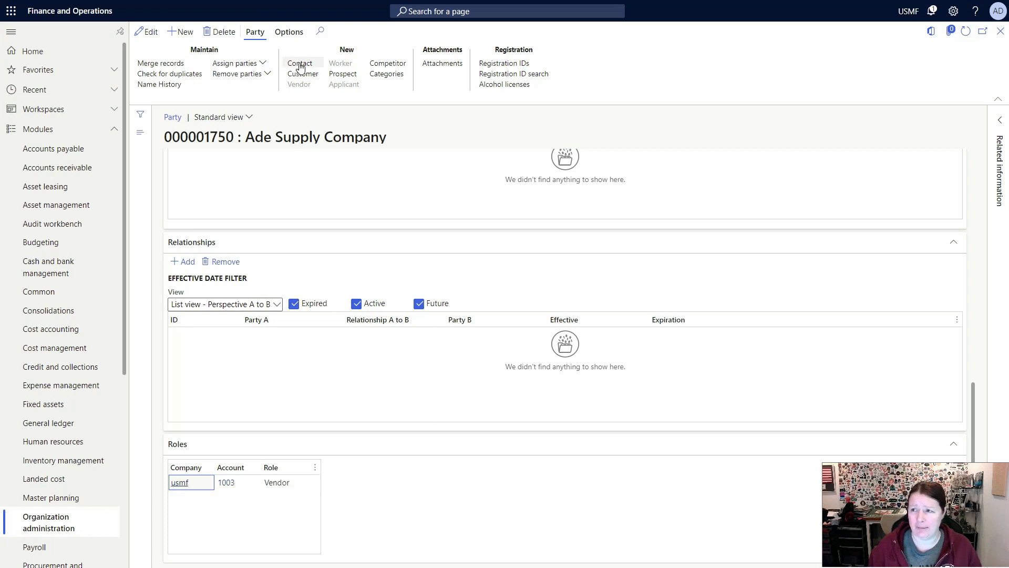
{"action": "mouse_move", "coordinate": [393, 93]}
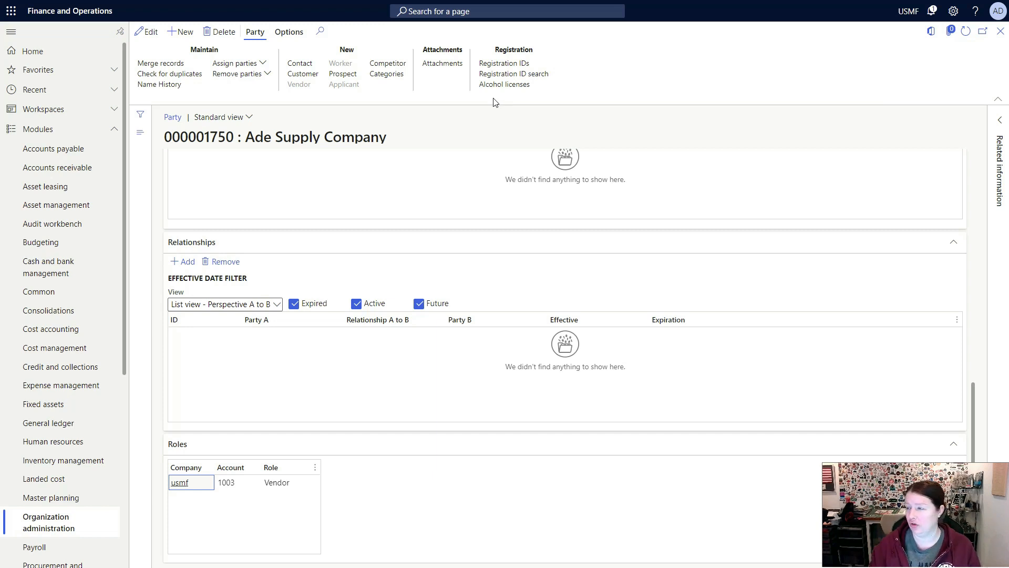
{"action": "mouse_move", "coordinate": [1001, 31]}
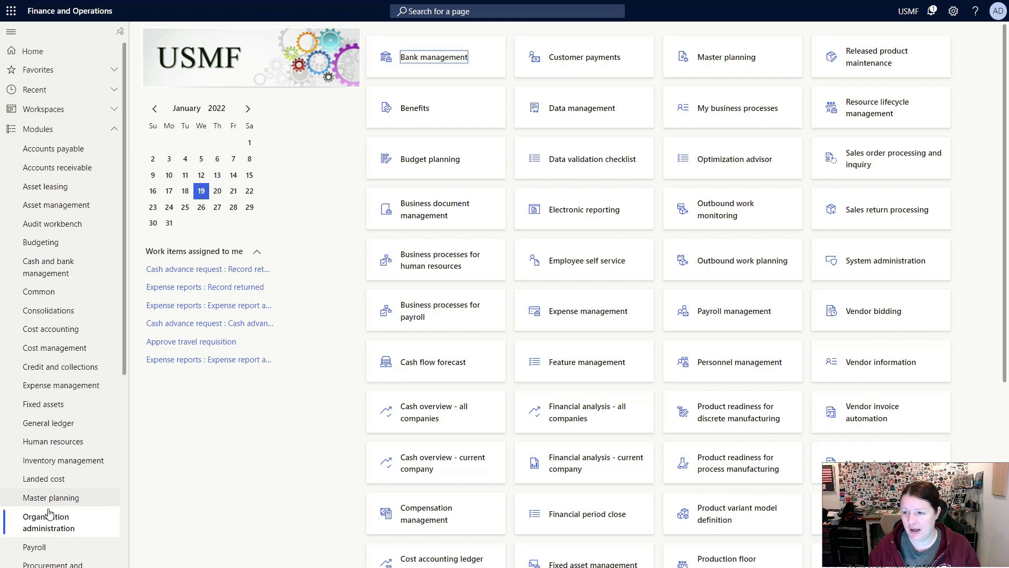
Reopen the Organization administration module menu from the navigation pane.
{"action": "left_click", "coordinate": [47, 522]}
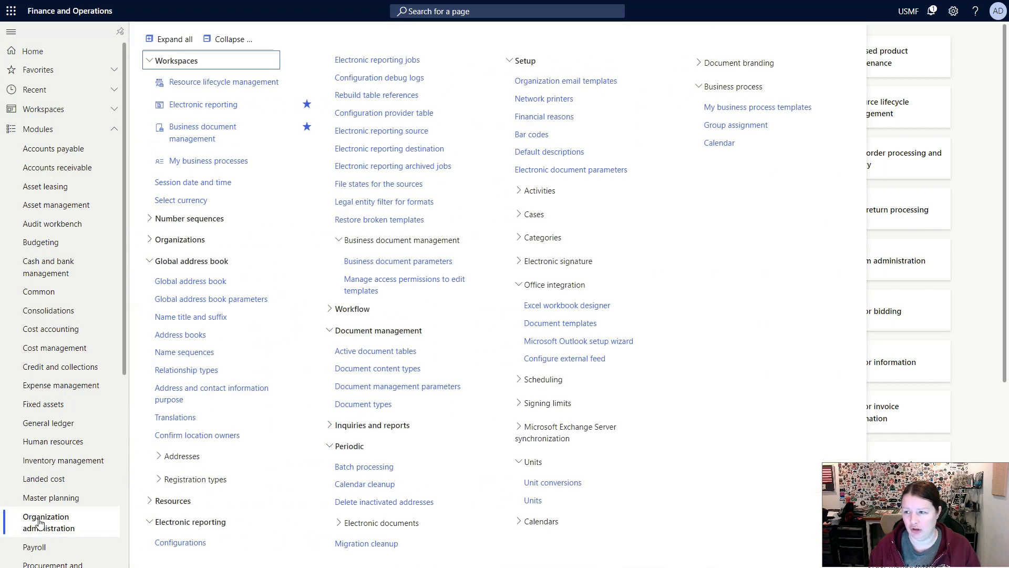
{"action": "mouse_move", "coordinate": [180, 340]}
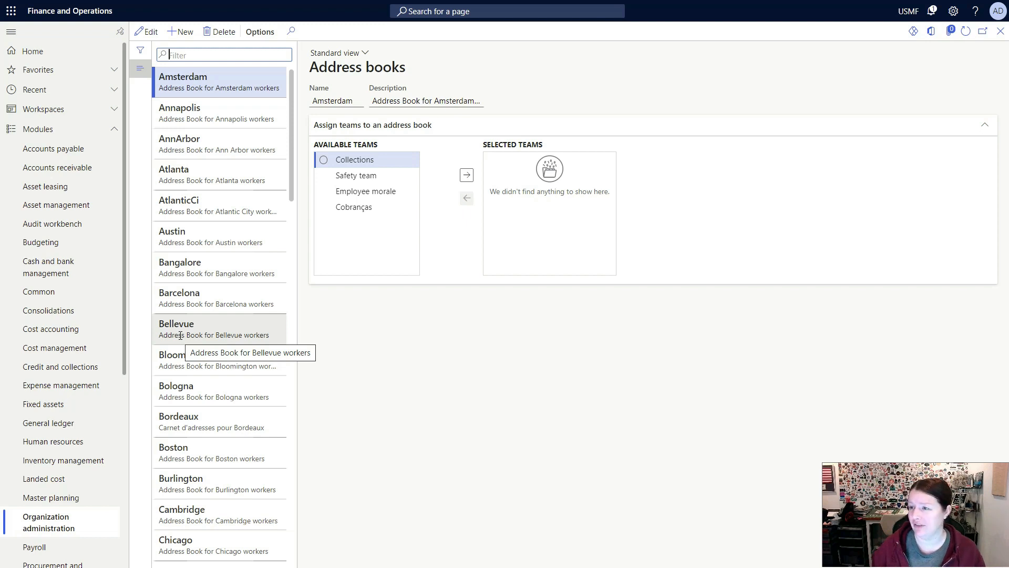
Scroll through the city address books list, including Amsterdam with no teams.
{"action": "scroll", "scroll_direction": "down", "scroll_amount": 3}
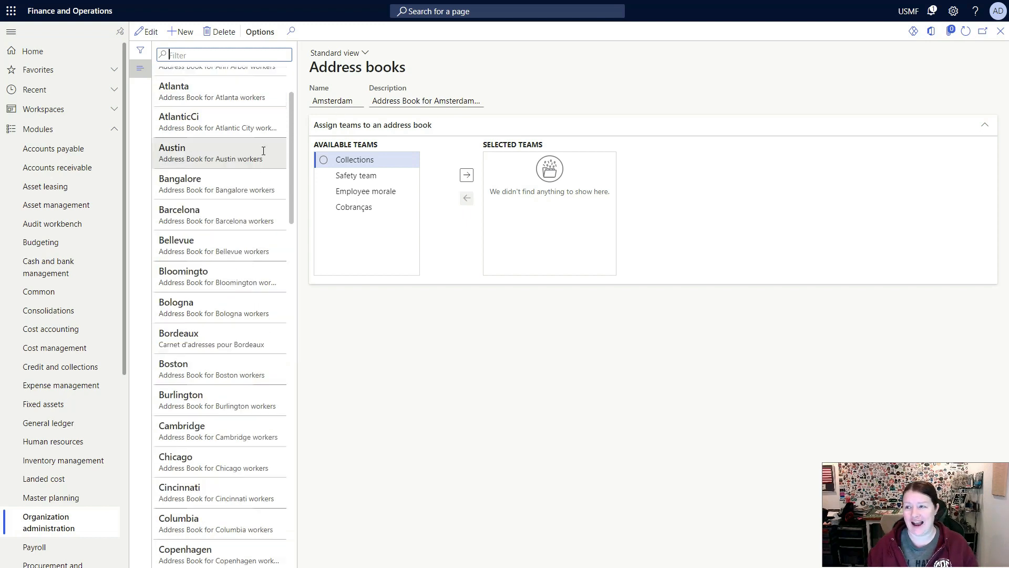
{"action": "scroll", "scroll_direction": "down", "scroll_amount": 3}
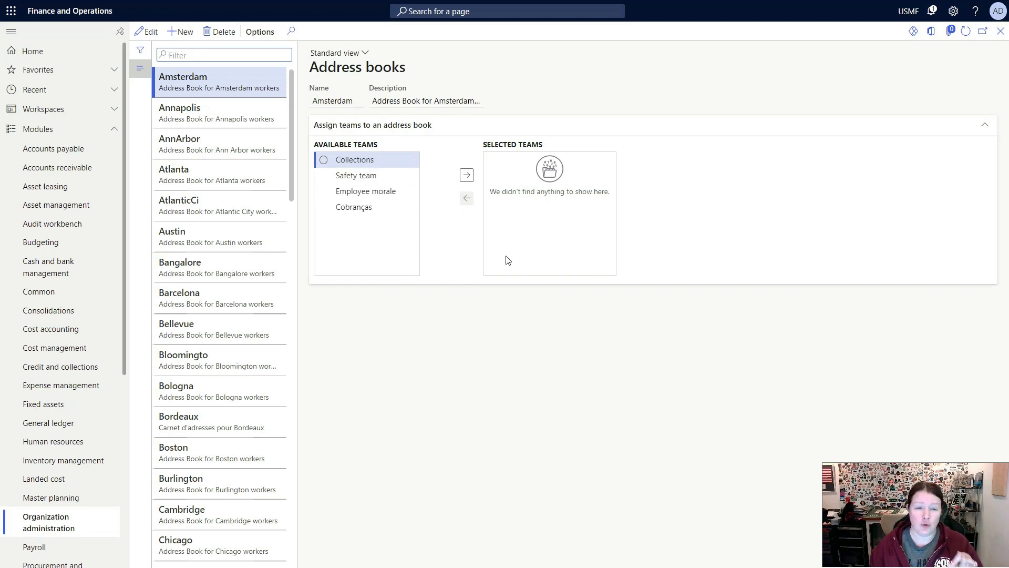
{"action": "mouse_move", "coordinate": [453, 260]}
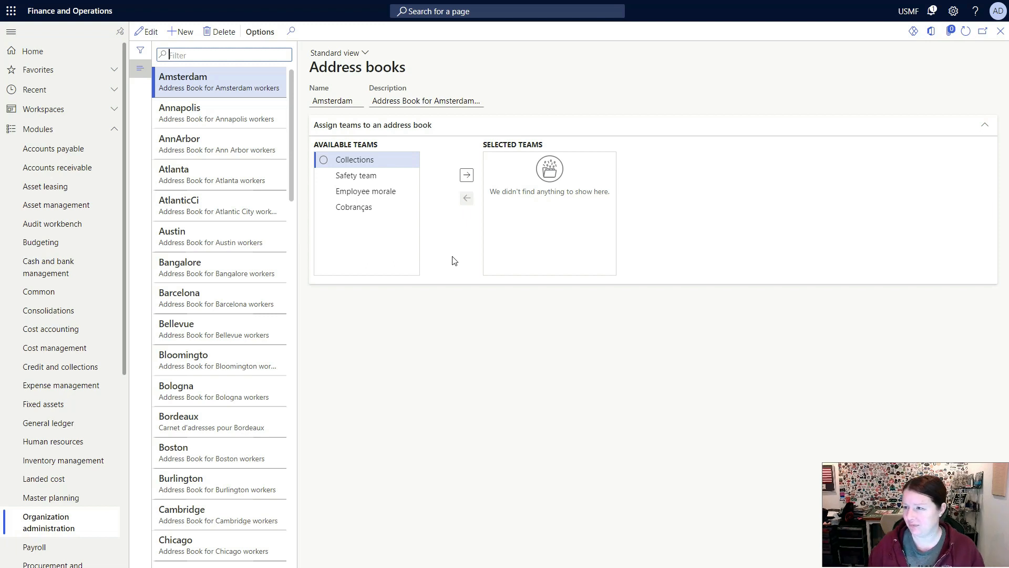
{"action": "mouse_move", "coordinate": [446, 237]}
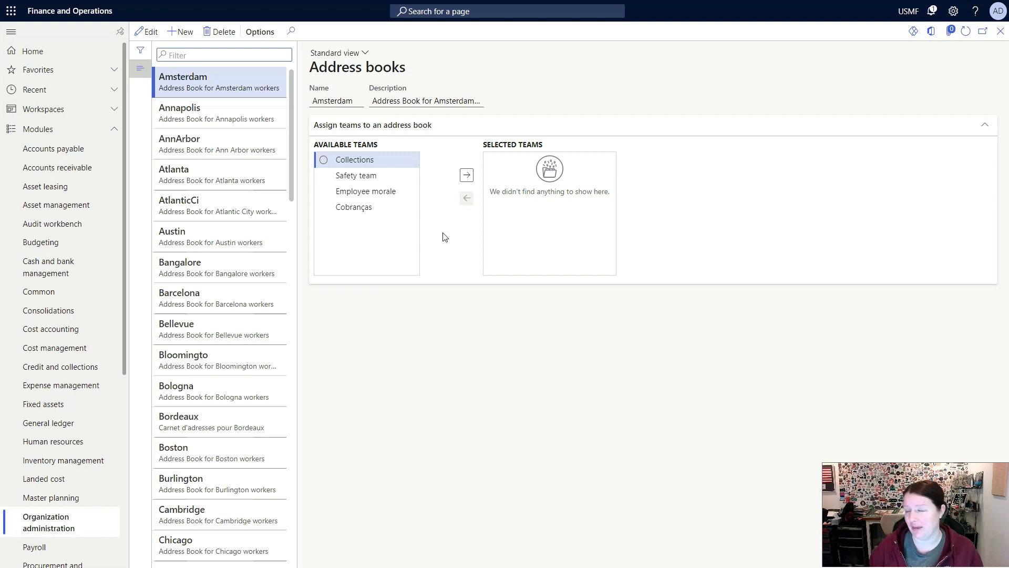
{"action": "mouse_move", "coordinate": [1000, 30]}
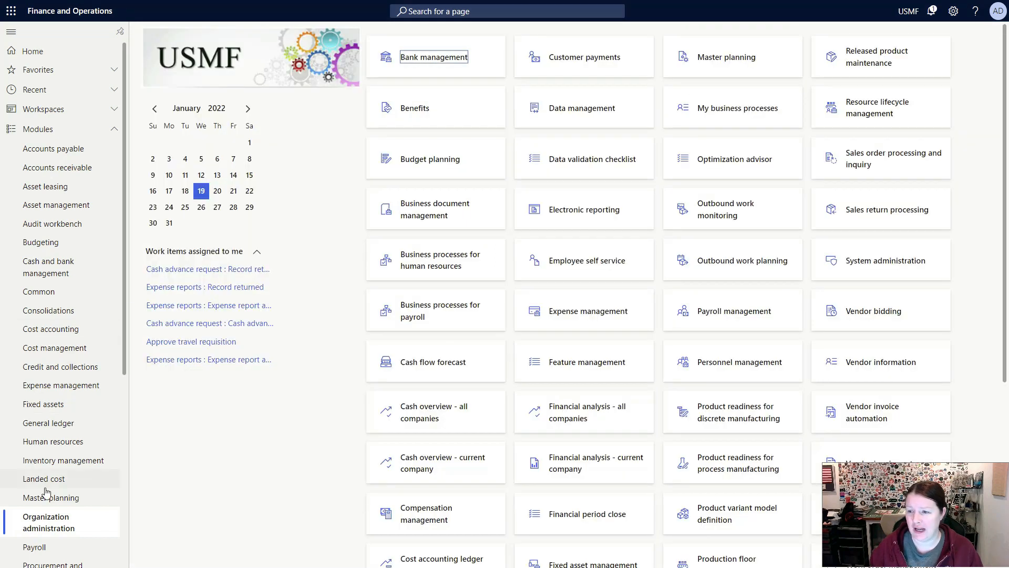
{"action": "mouse_move", "coordinate": [40, 527]}
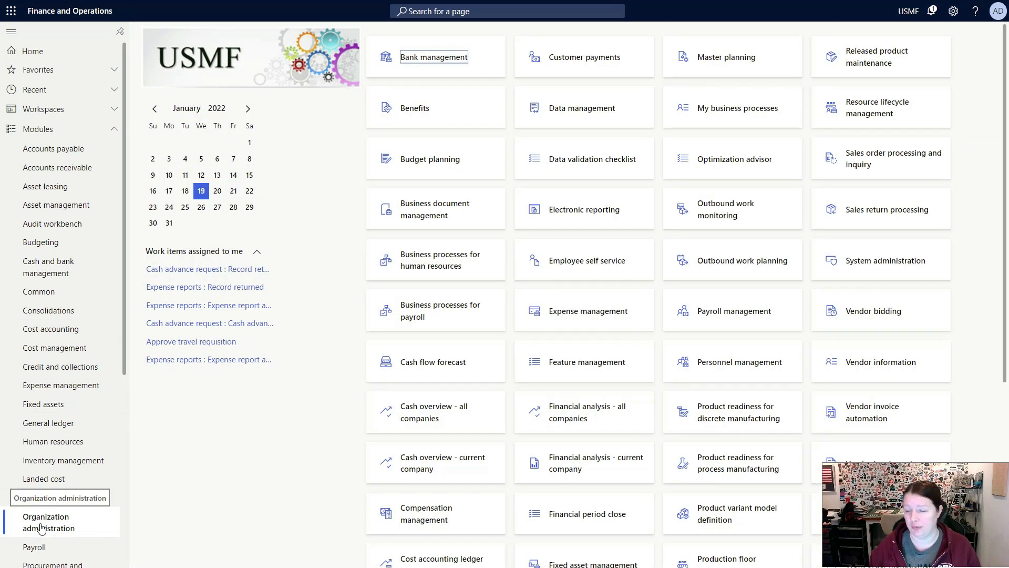
Open Global address book parameters from the Organization administration menu.
{"action": "left_click", "coordinate": [44, 522]}
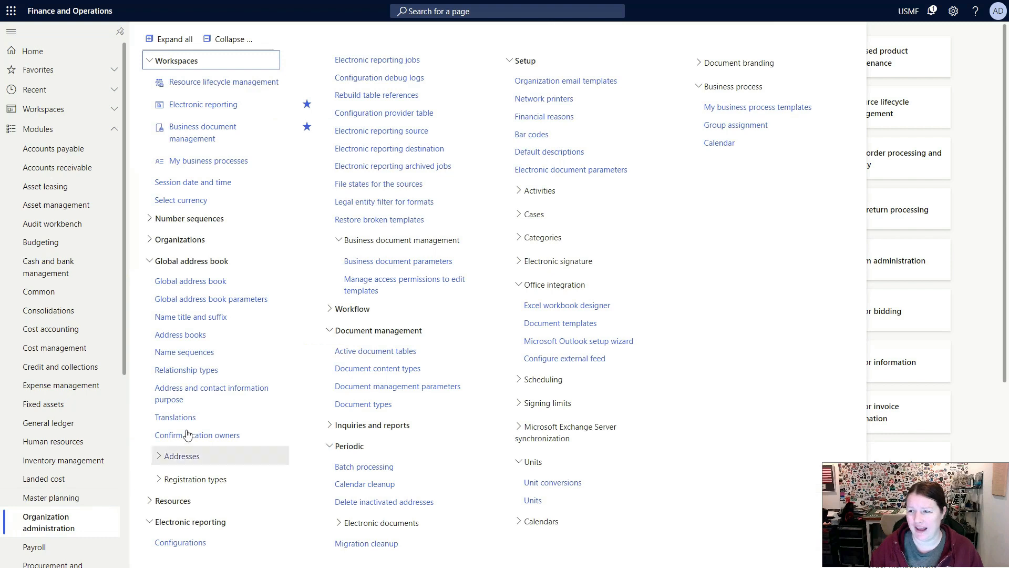
{"action": "mouse_move", "coordinate": [248, 305]}
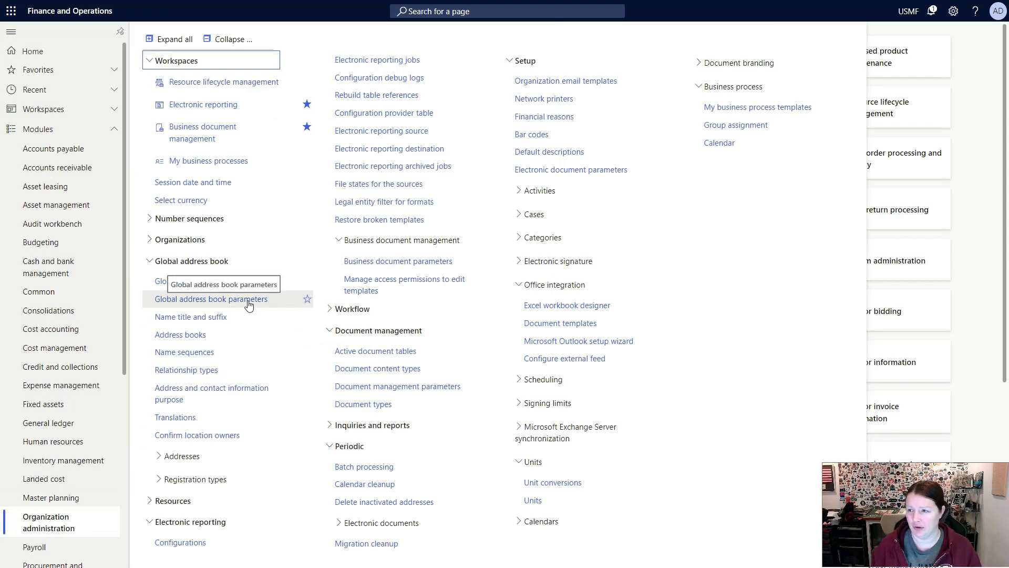
{"action": "left_click", "coordinate": [212, 299]}
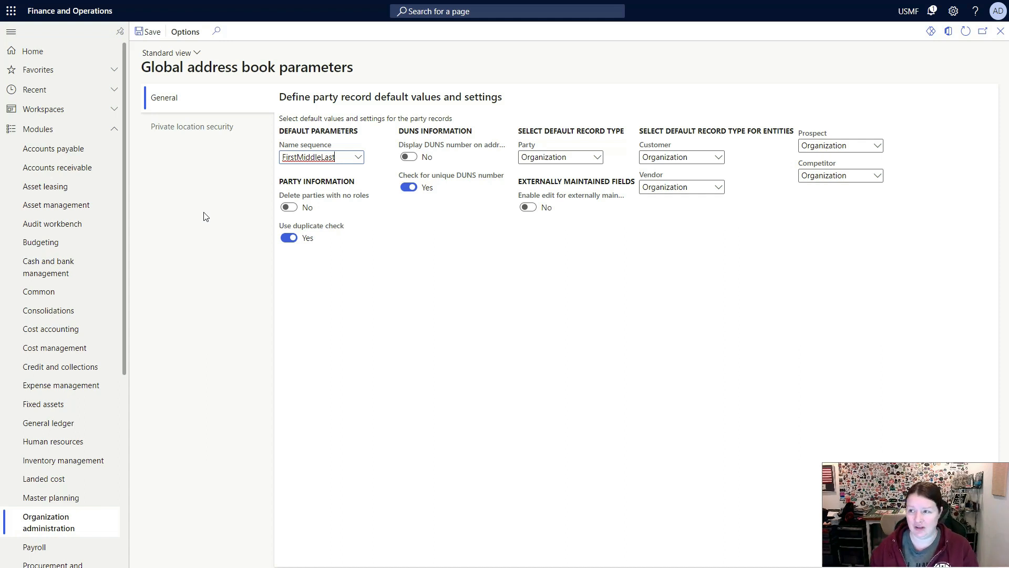
{"action": "mouse_move", "coordinate": [301, 152]}
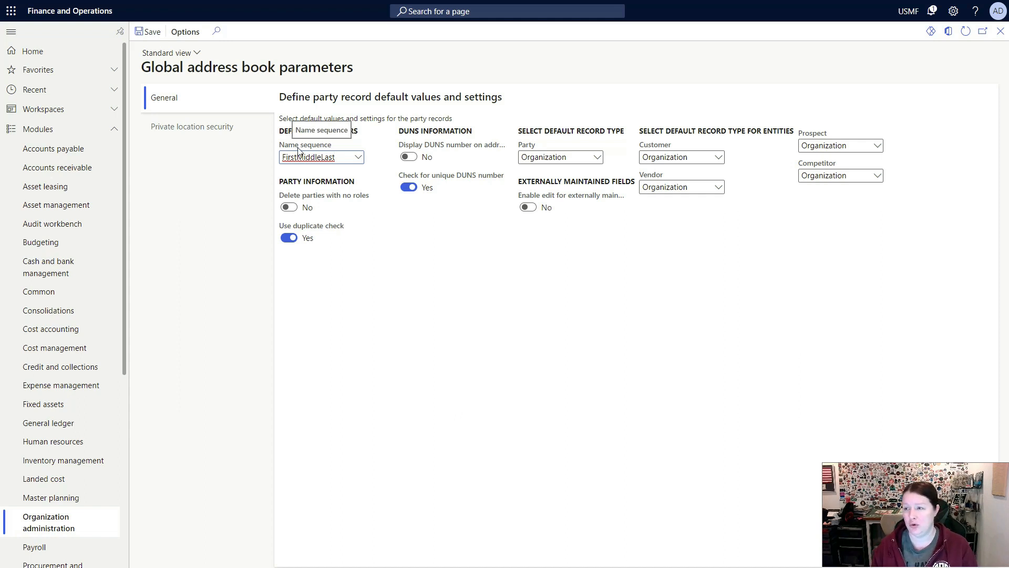
{"action": "mouse_move", "coordinate": [359, 160]}
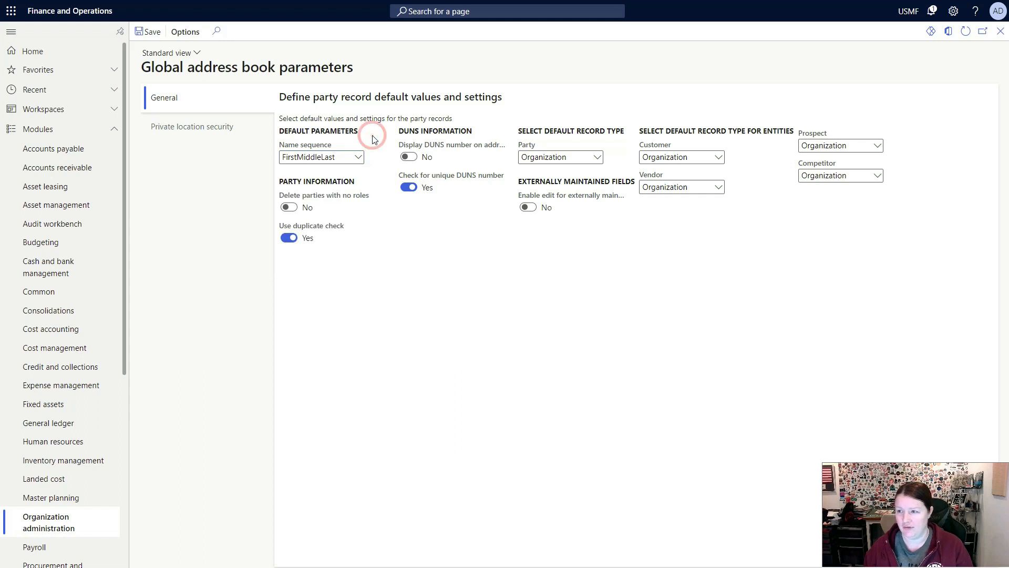
{"action": "mouse_move", "coordinate": [253, 200]}
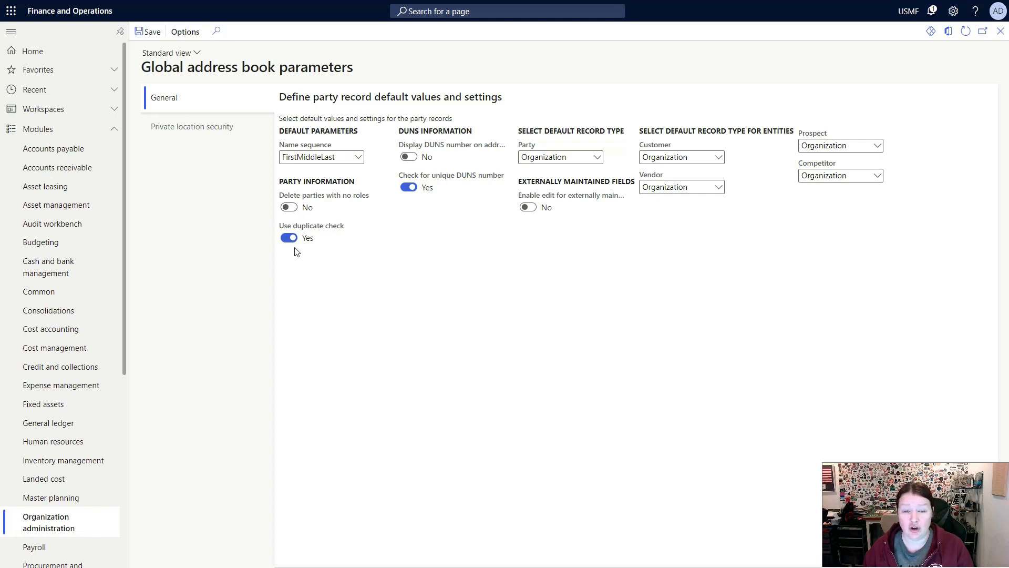
{"action": "mouse_move", "coordinate": [386, 197]}
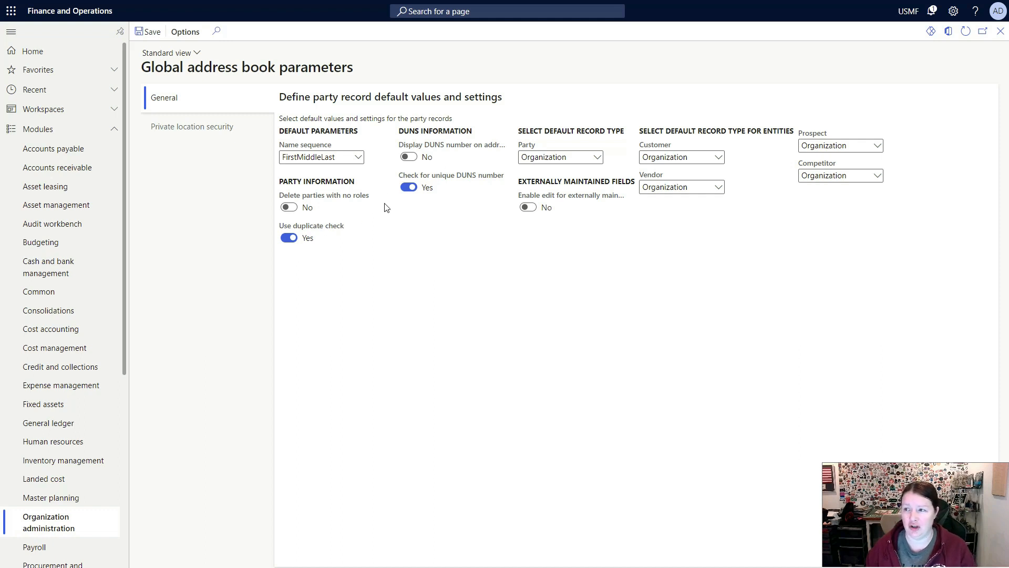
{"action": "mouse_move", "coordinate": [395, 222]}
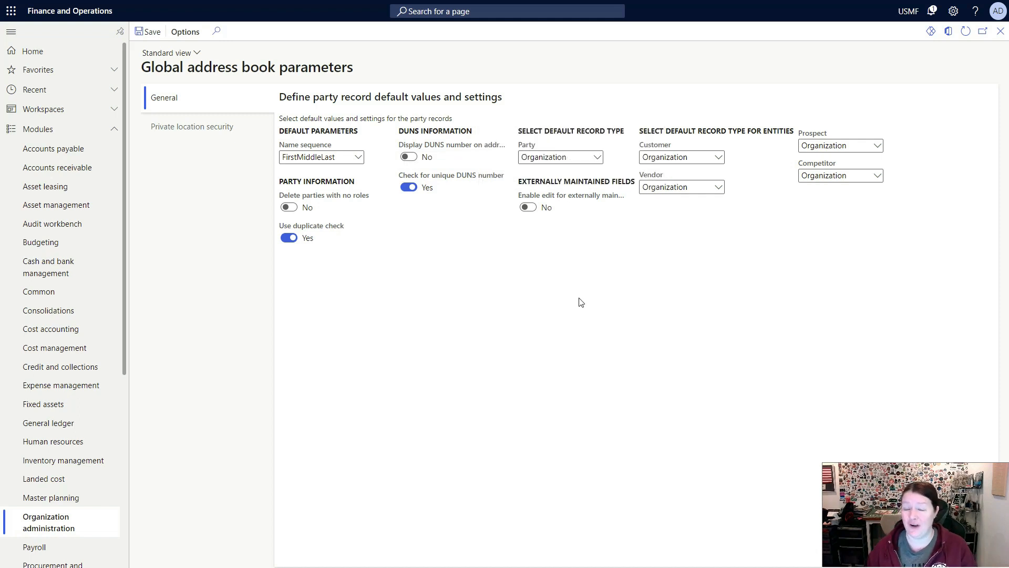
{"action": "mouse_move", "coordinate": [600, 166]}
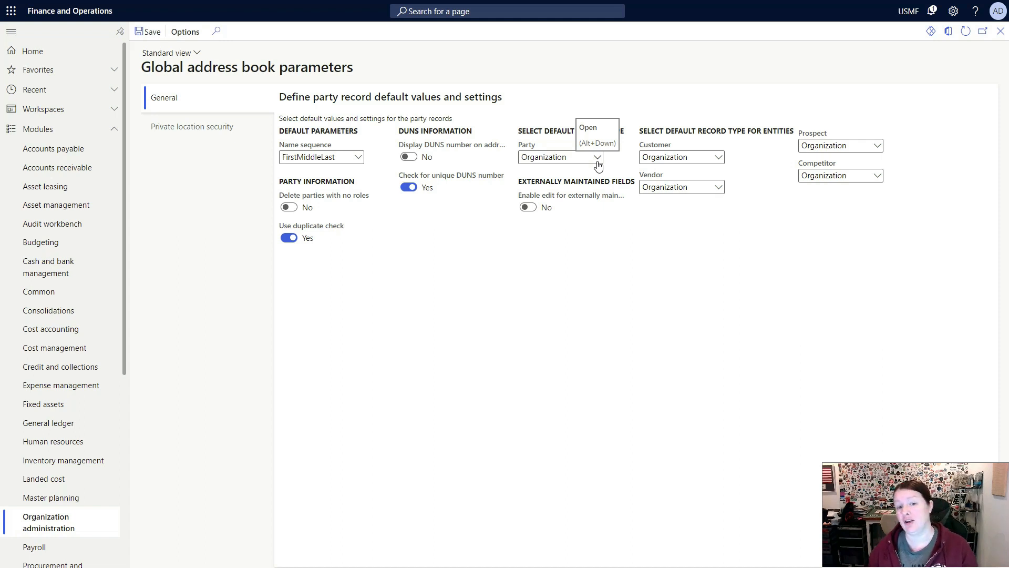
{"action": "mouse_move", "coordinate": [613, 230]}
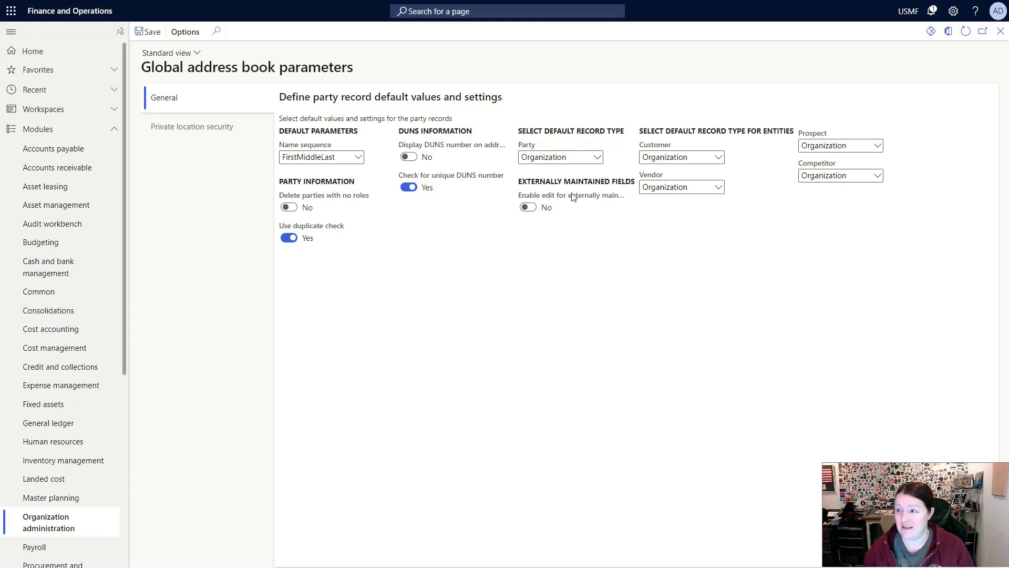
{"action": "mouse_move", "coordinate": [774, 211]}
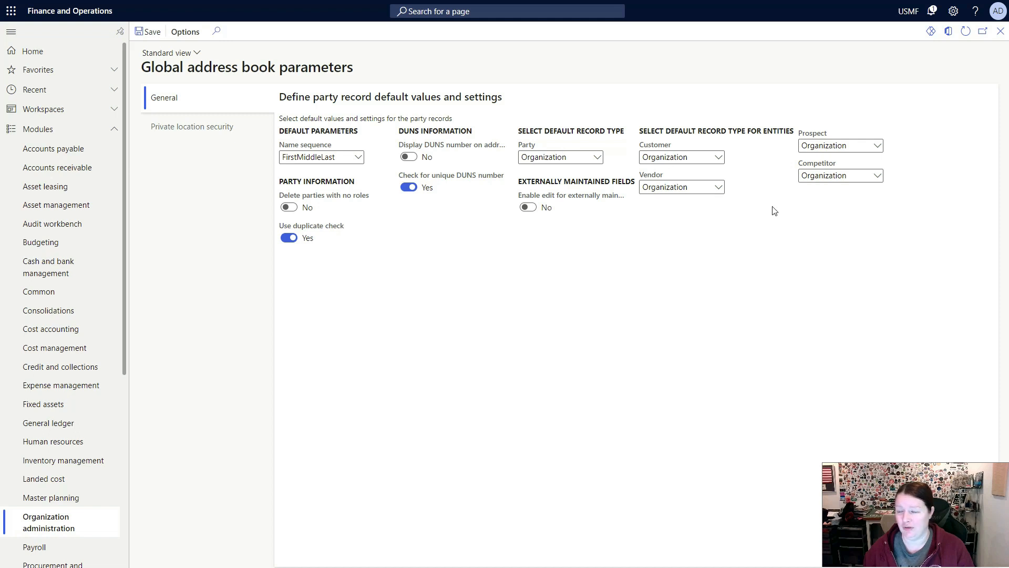
{"action": "mouse_move", "coordinate": [519, 175]}
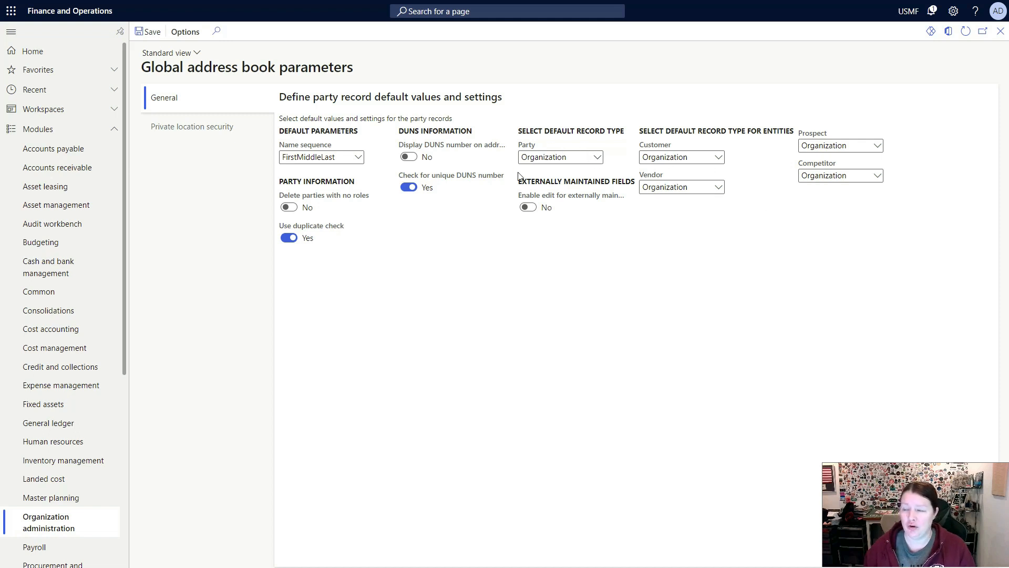
{"action": "mouse_move", "coordinate": [695, 169]}
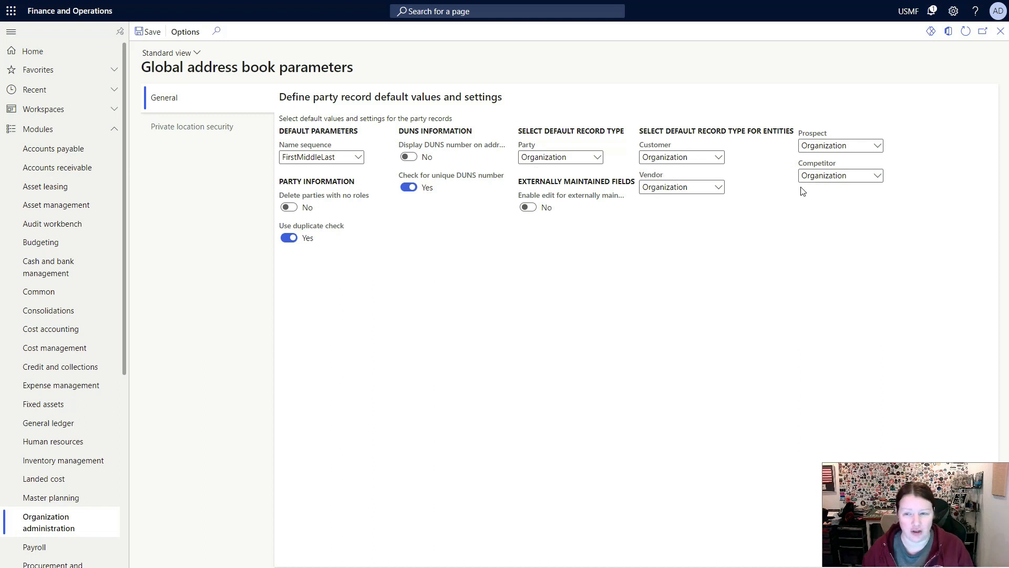
{"action": "mouse_move", "coordinate": [492, 273]}
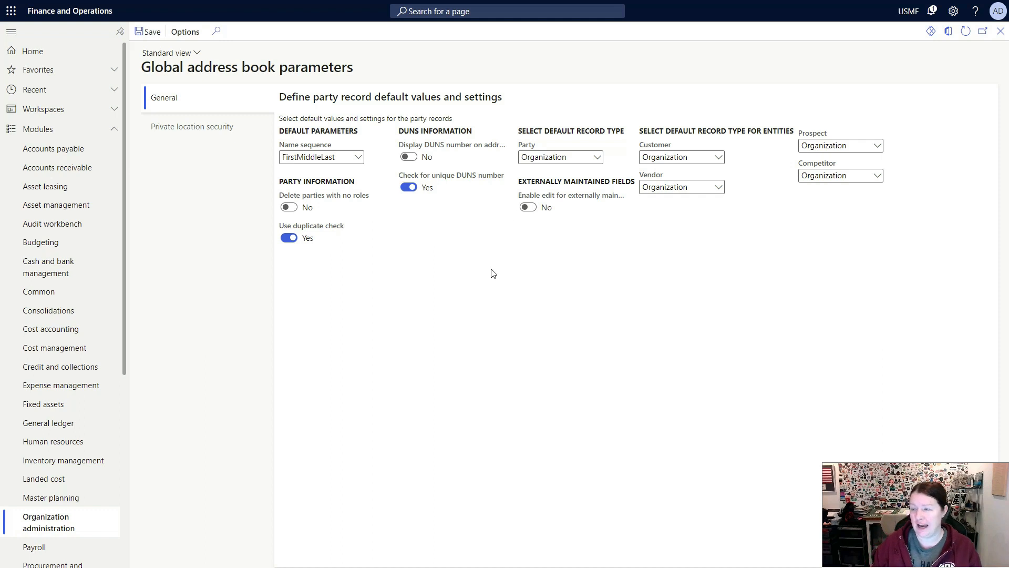
Review Private location security roles allowed to see private info, like Recruiter and Payroll manager.
{"action": "left_click", "coordinate": [172, 126]}
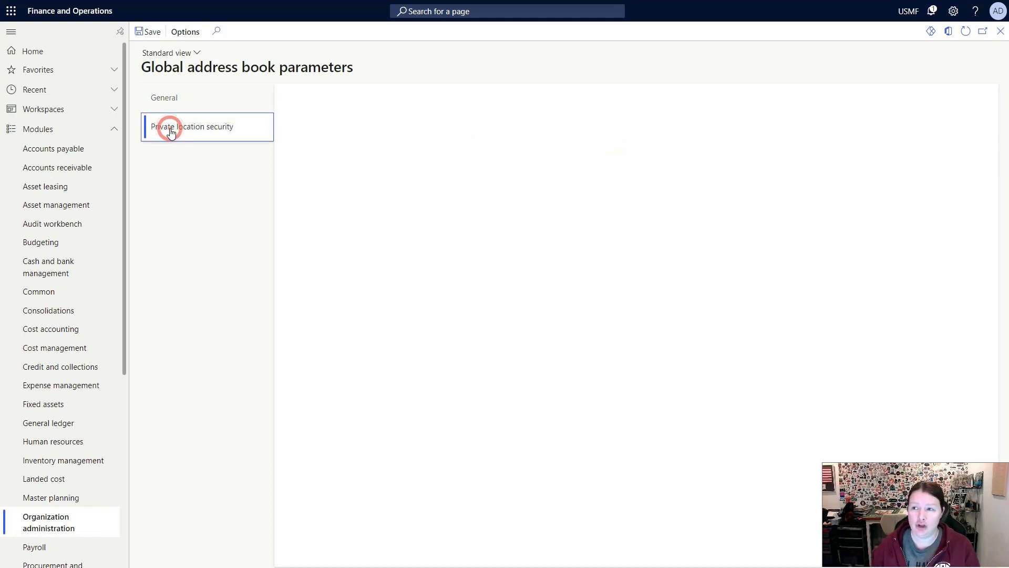
{"action": "left_click", "coordinate": [170, 126]}
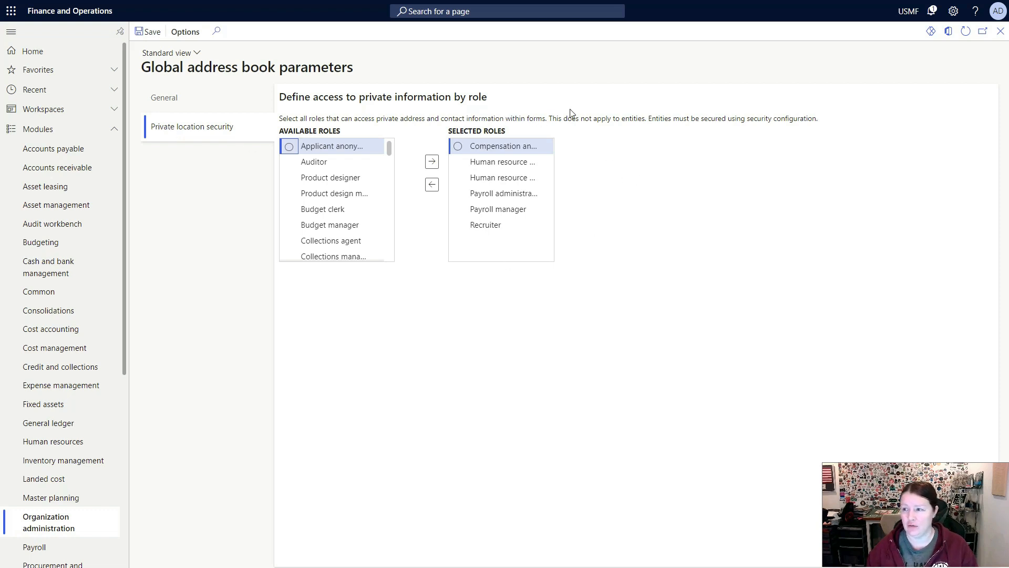
{"action": "left_click", "coordinate": [501, 177]}
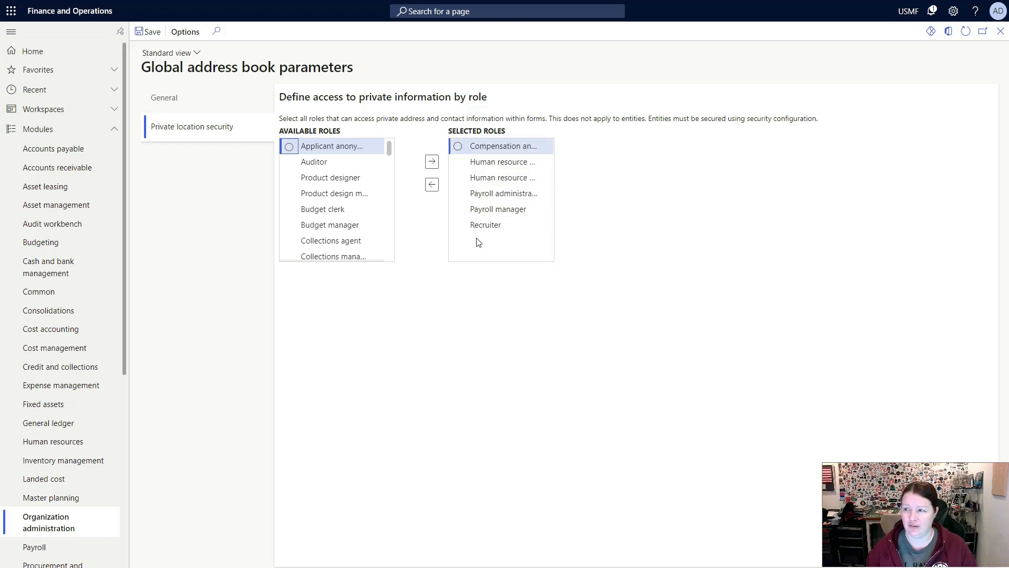
{"action": "mouse_move", "coordinate": [508, 145]}
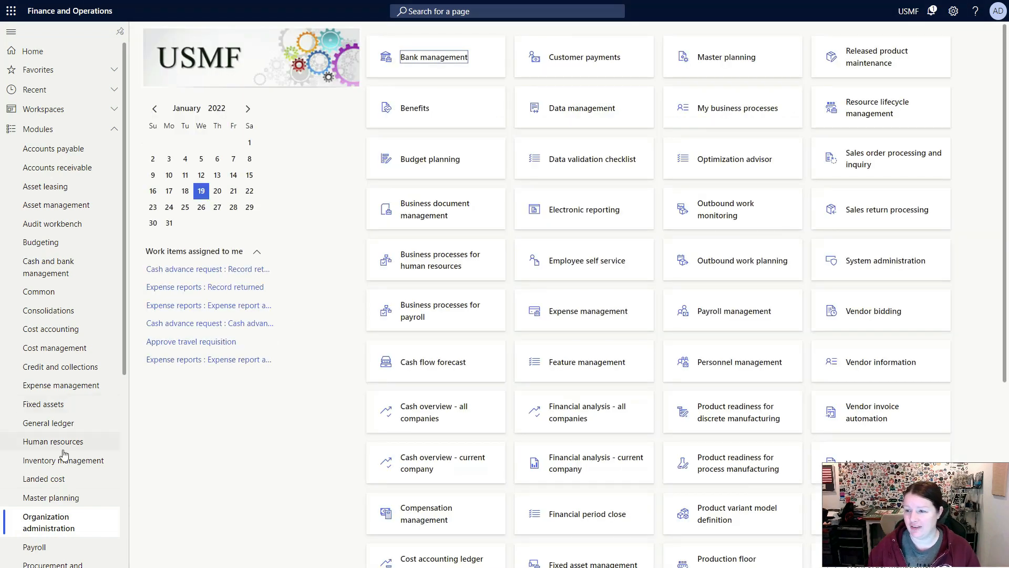
Bring up the Organization administration menu listing the Global address book pages.
{"action": "left_click", "coordinate": [45, 528]}
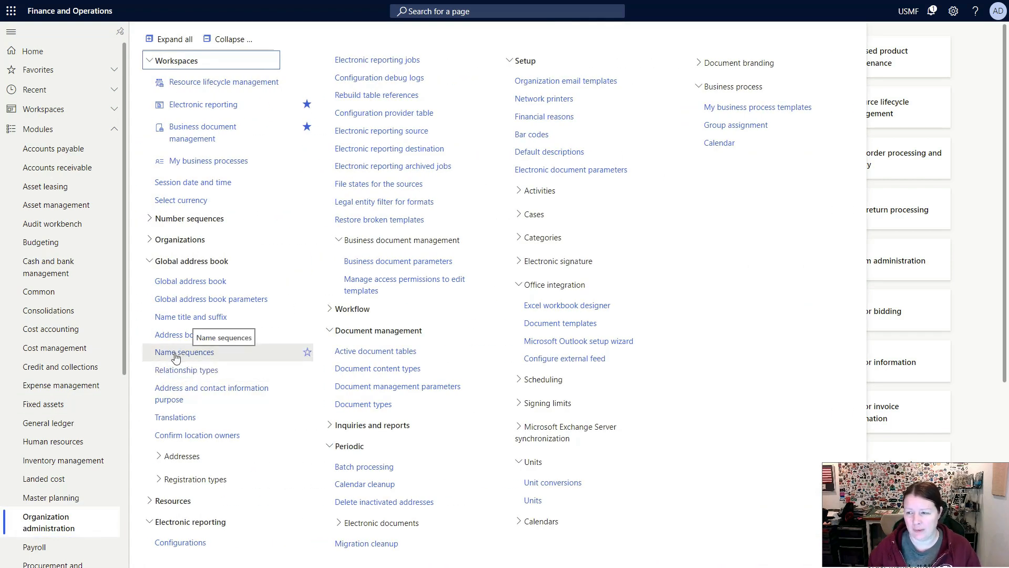
Open Name sequences to see the FirstLast sequence previewing "First Last".
{"action": "left_click", "coordinate": [185, 352]}
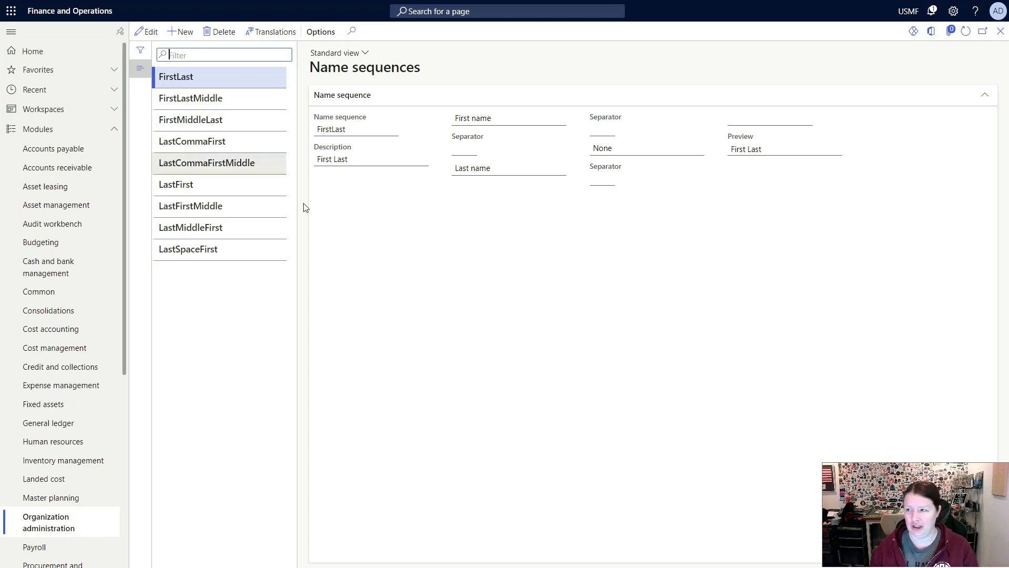
{"action": "mouse_move", "coordinate": [448, 369]}
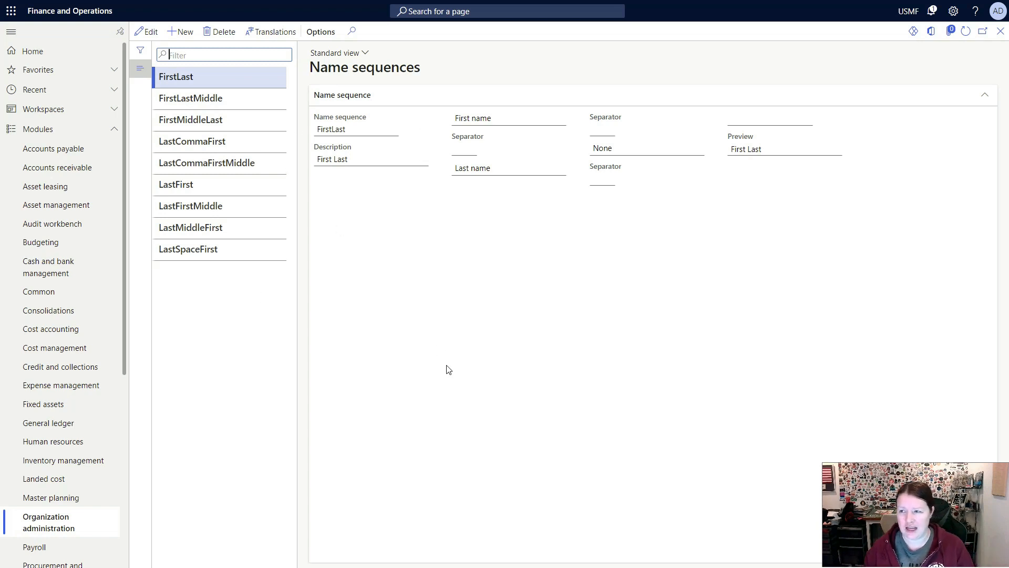
{"action": "mouse_move", "coordinate": [362, 283]}
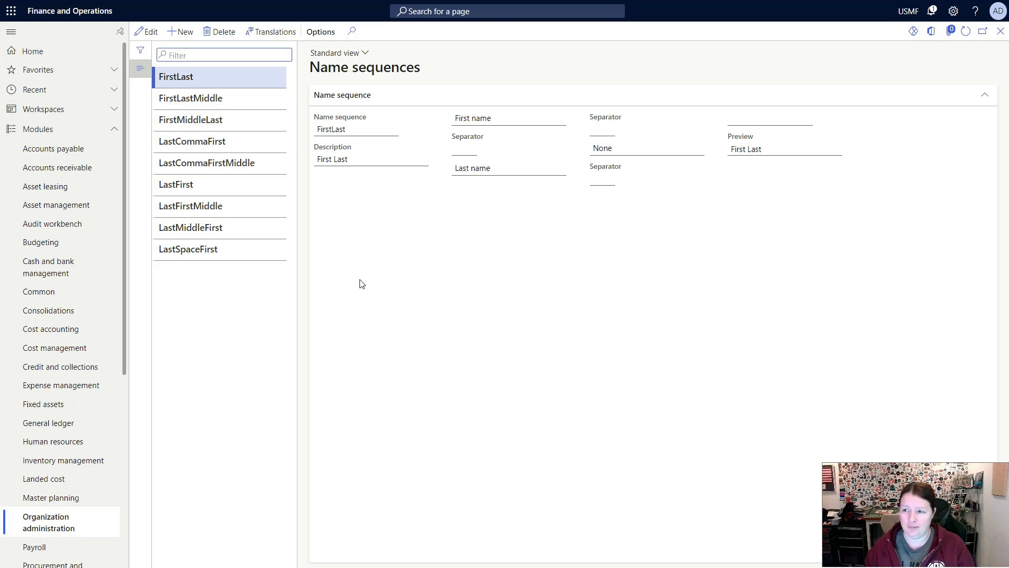
{"action": "mouse_move", "coordinate": [188, 324]}
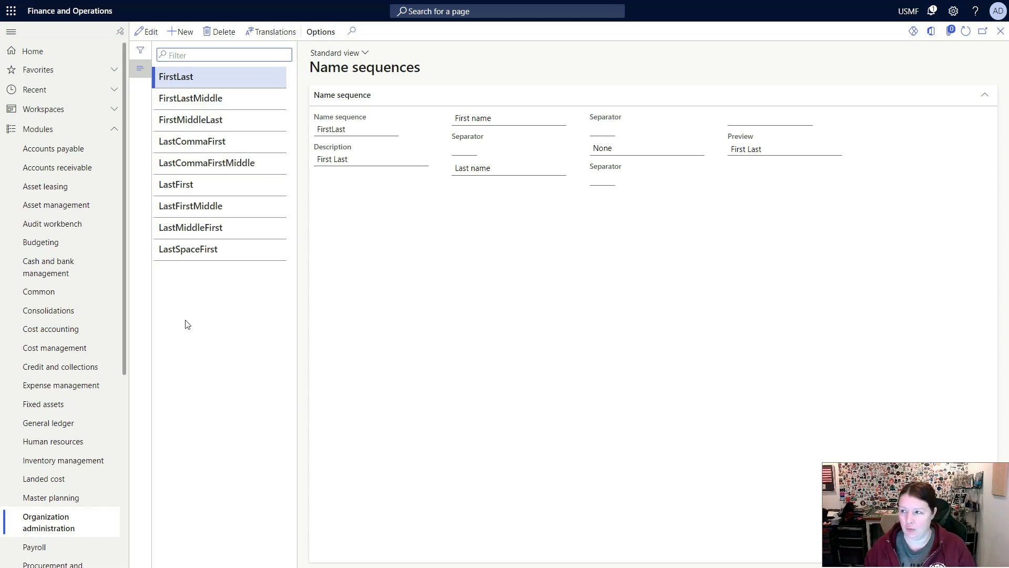